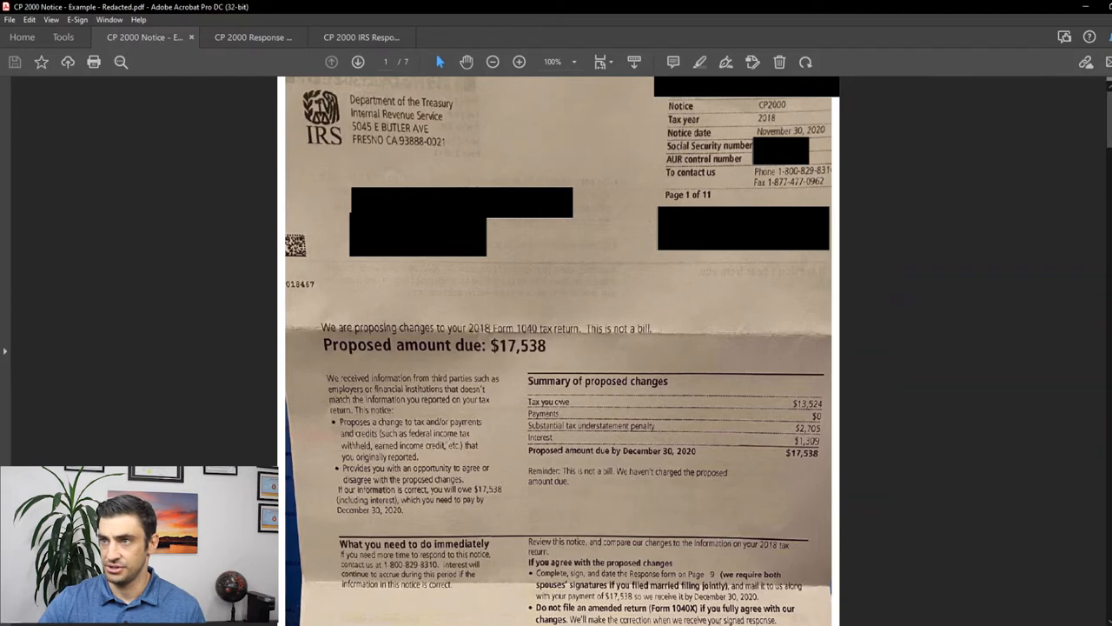
pyautogui.moveTo(721, 94)
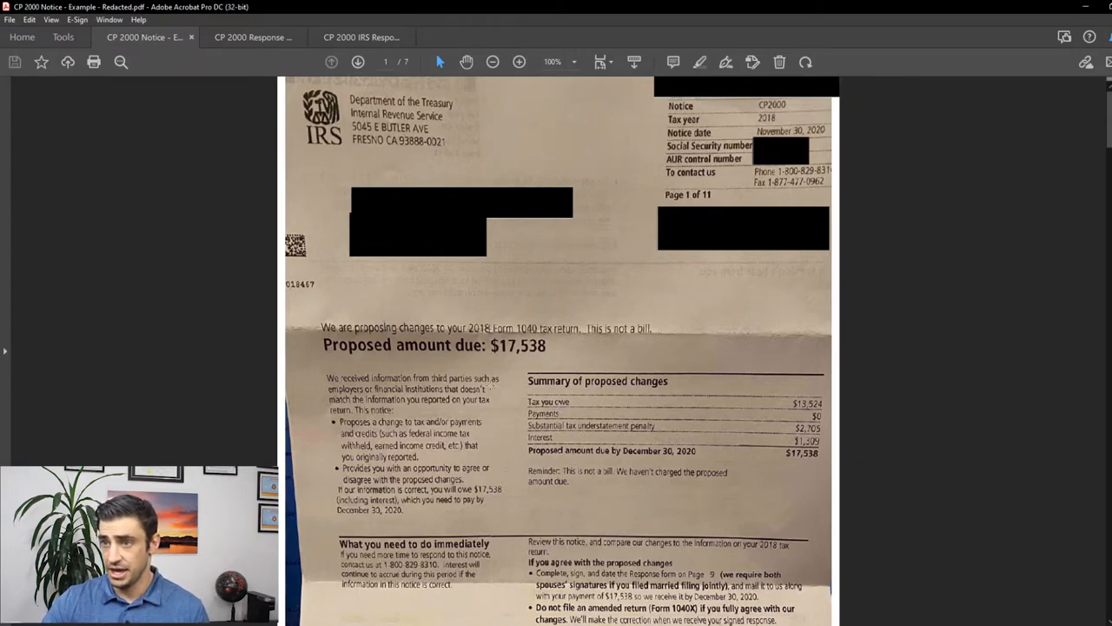
# Step: Scroll the CP2000 notice from the proposed amount due to page 3's broker-reported securities sales
pyautogui.scroll(-3)
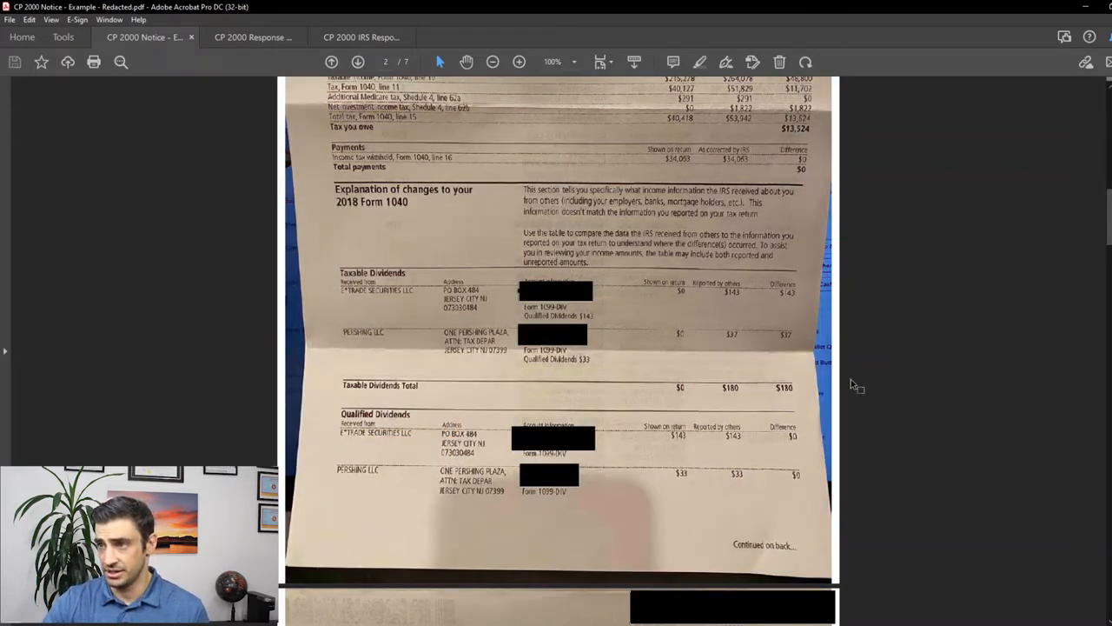
pyautogui.scroll(-3)
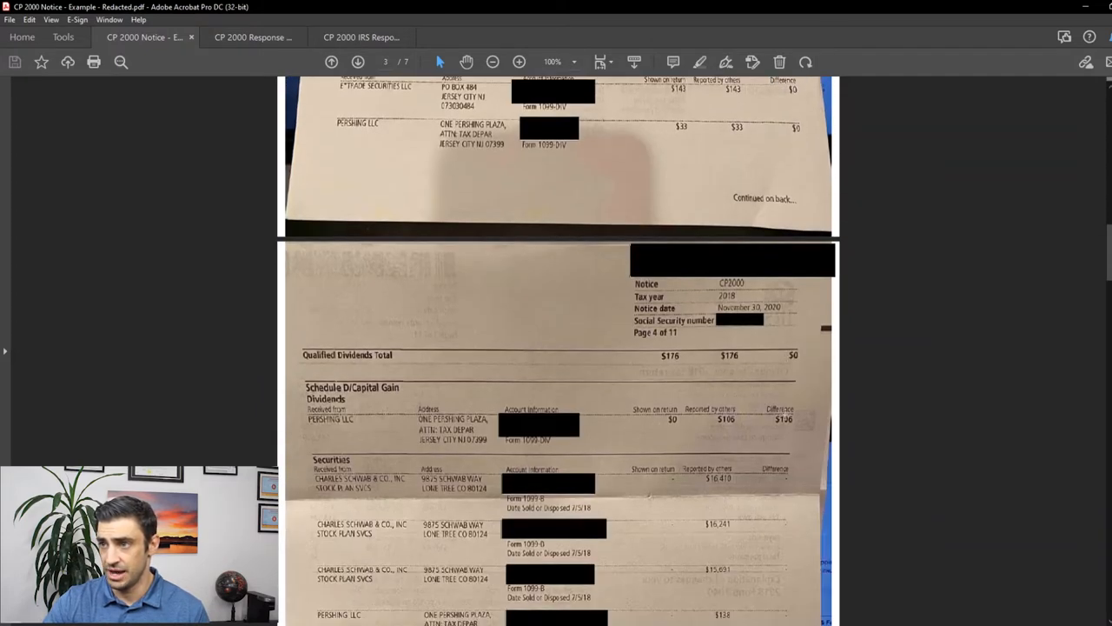
pyautogui.moveTo(788, 417)
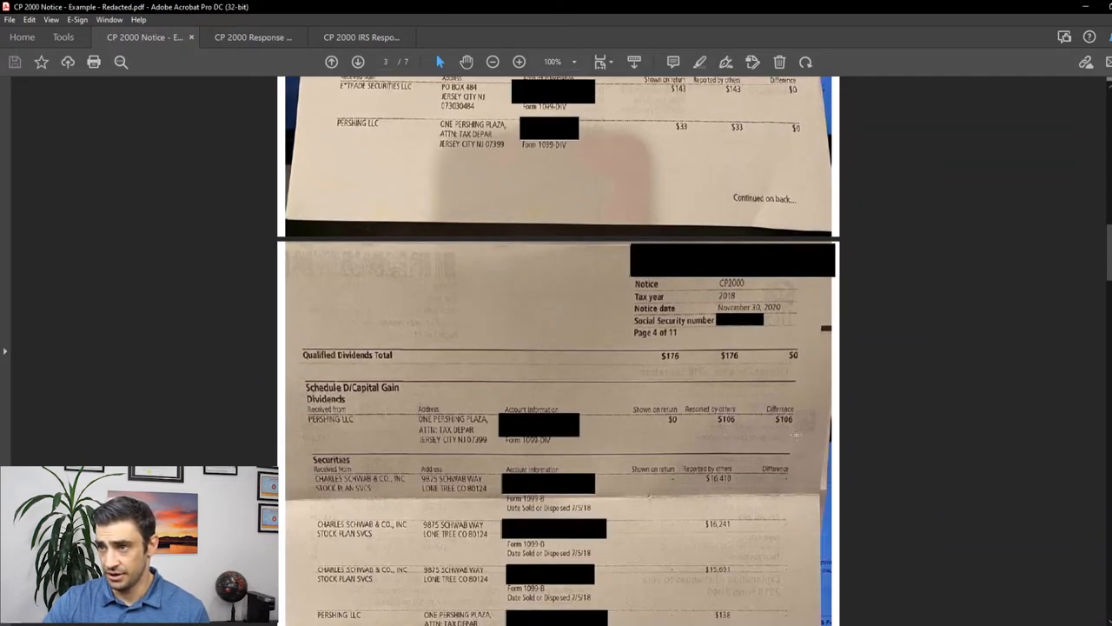
pyautogui.scroll(-3)
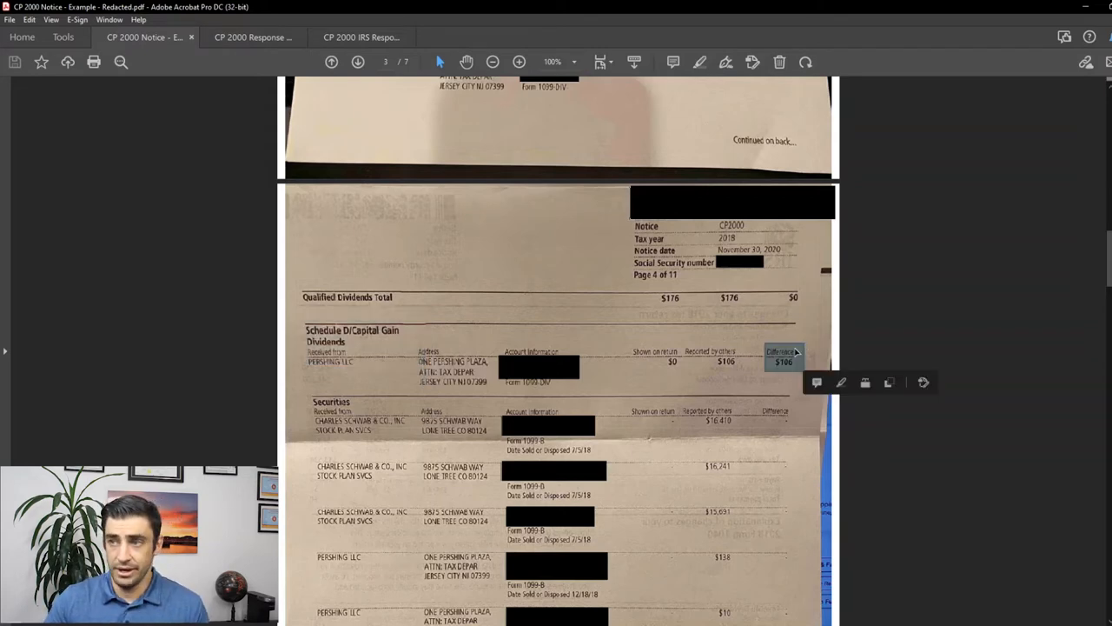
pyautogui.moveTo(585, 437)
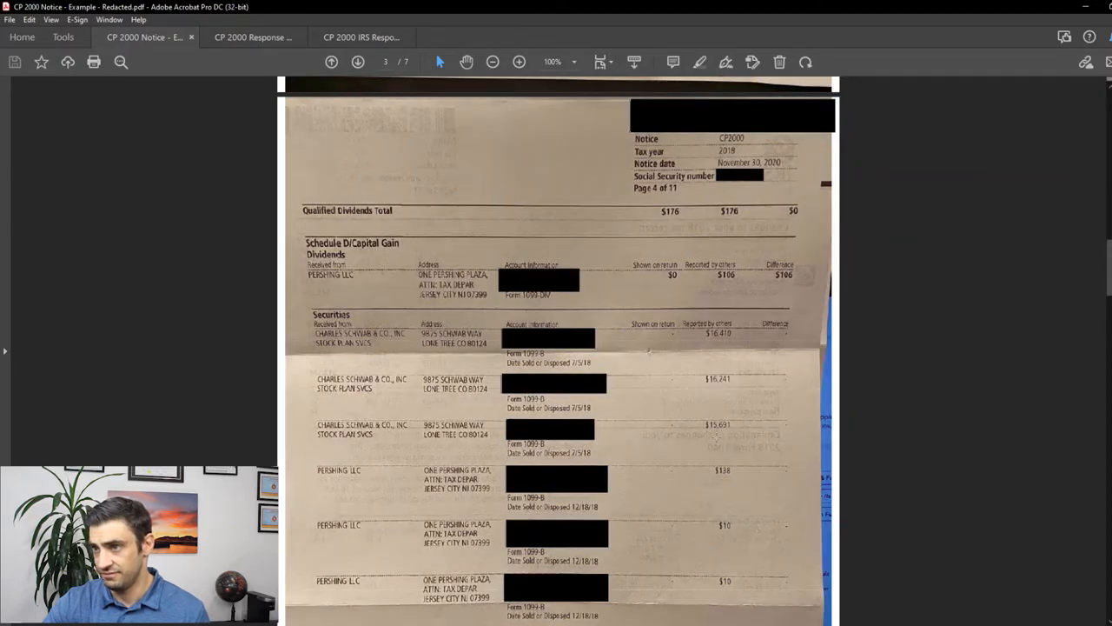
pyautogui.scroll(-3)
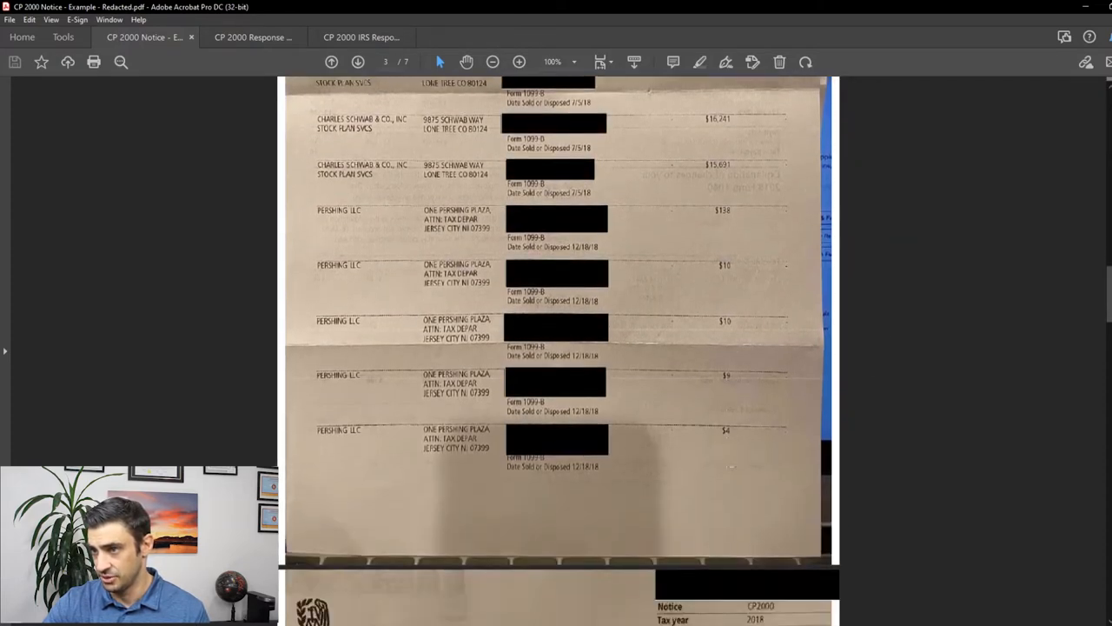
pyautogui.scroll(-3)
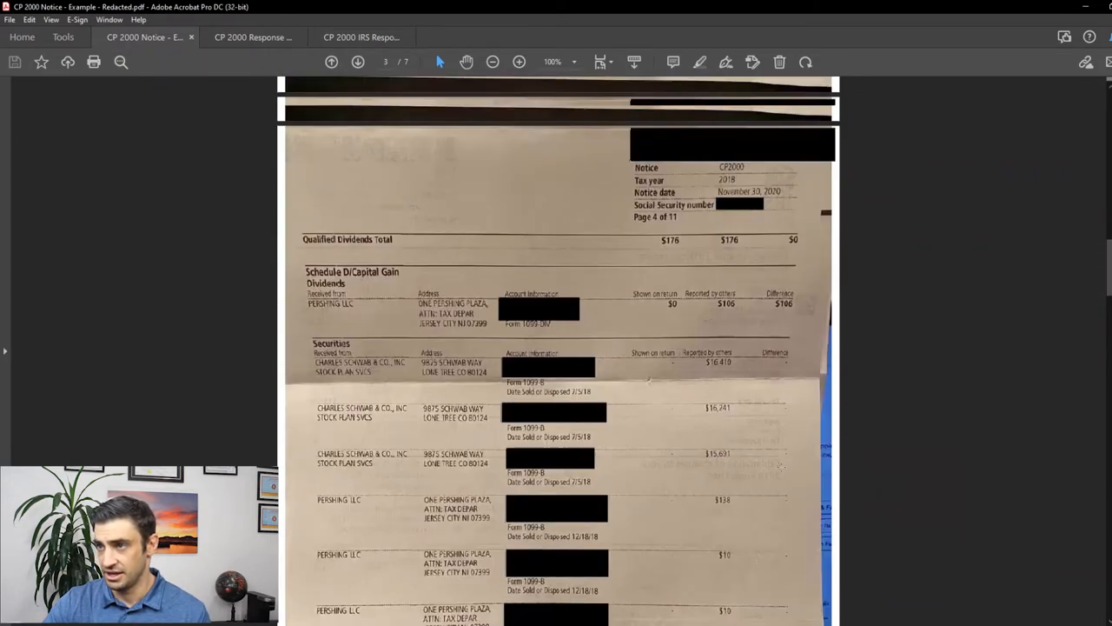
# Step: Return to page 1 of the notice and scroll to the tax computations and taxable dividends explanation
pyautogui.click(331, 62)
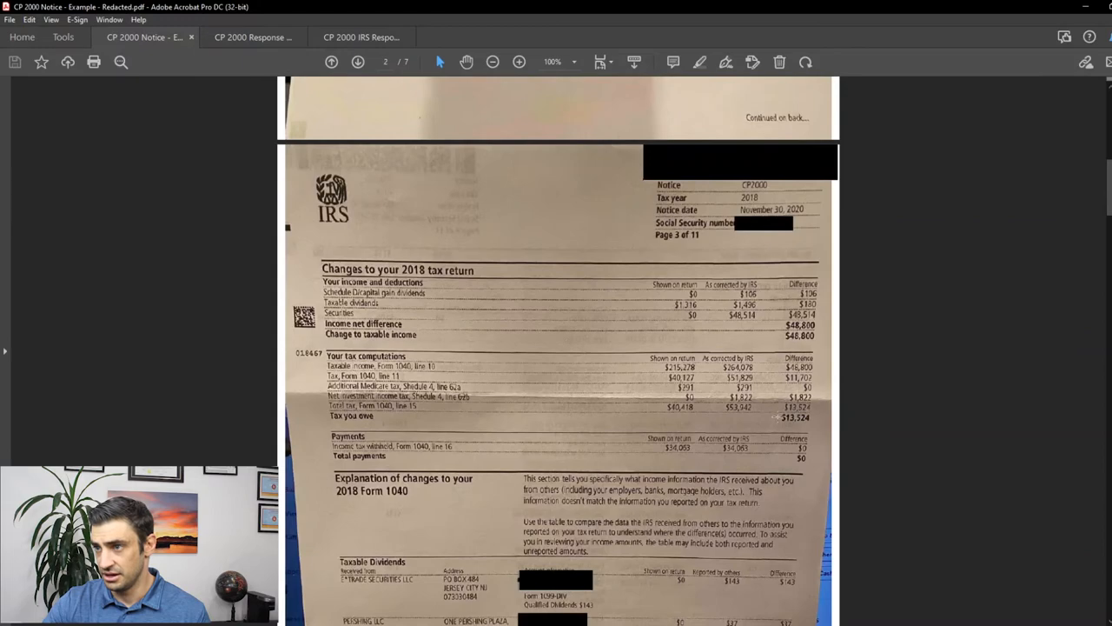
pyautogui.click(331, 62)
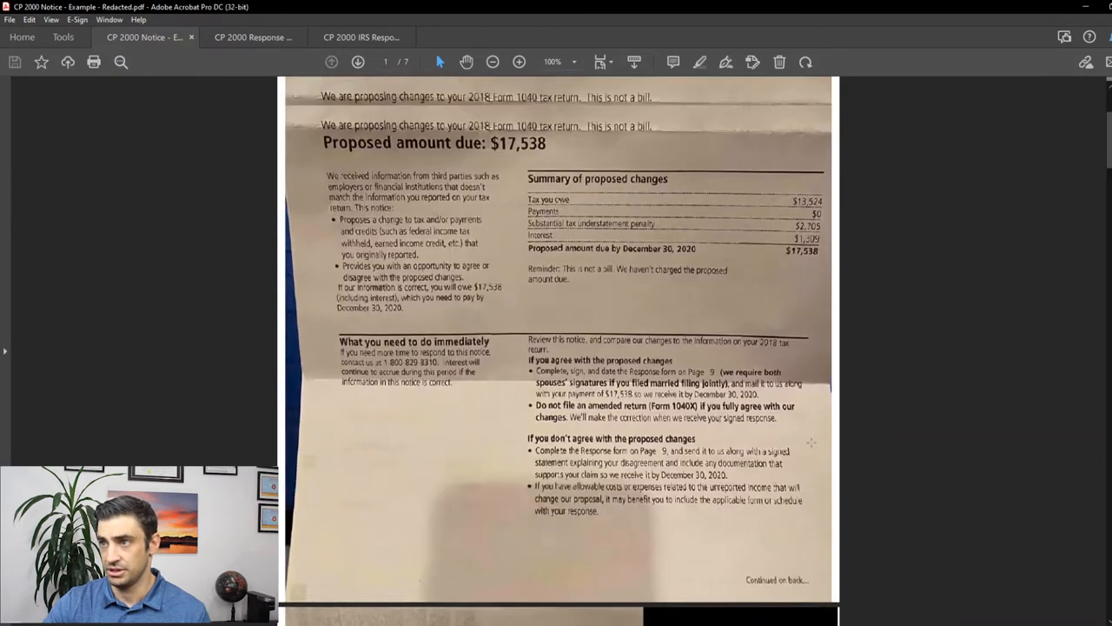
pyautogui.scroll(3)
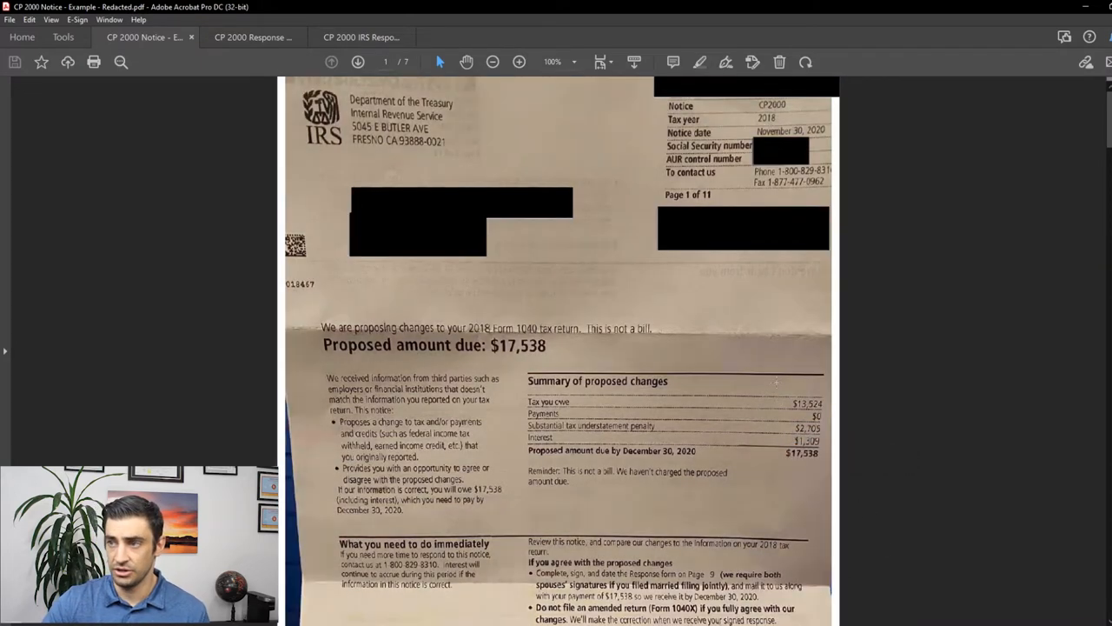
pyautogui.moveTo(864, 498)
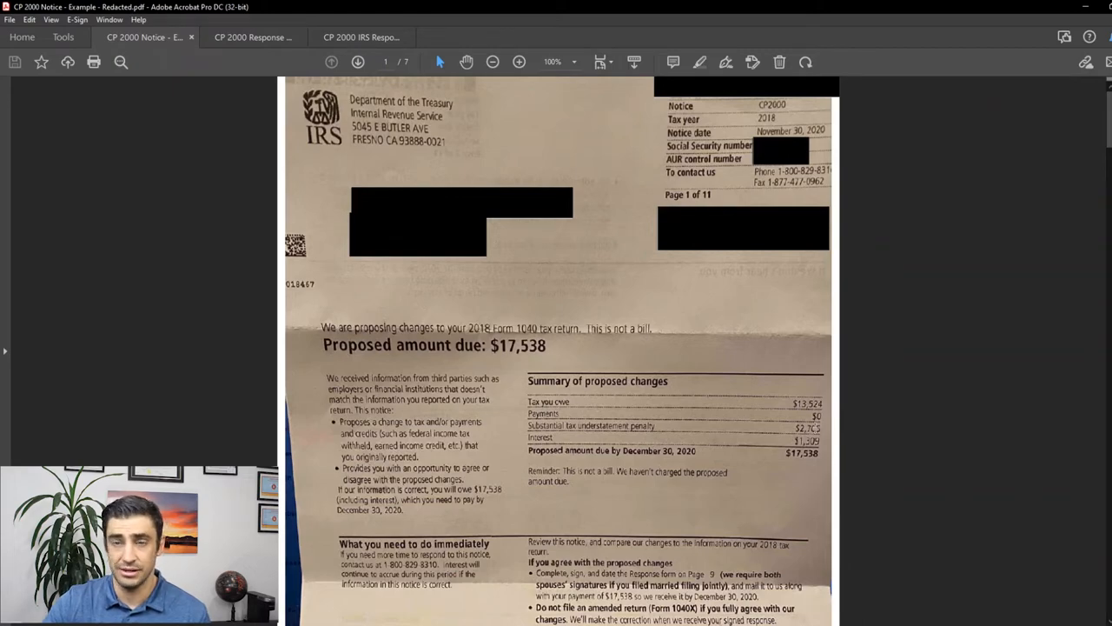
pyautogui.scroll(-3)
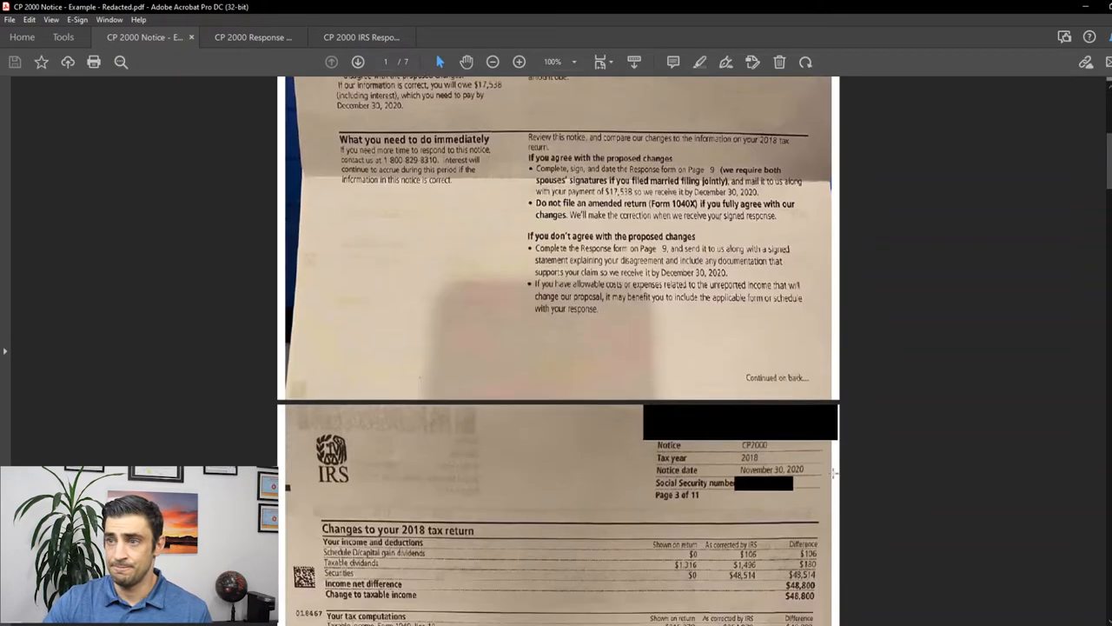
pyautogui.scroll(-3)
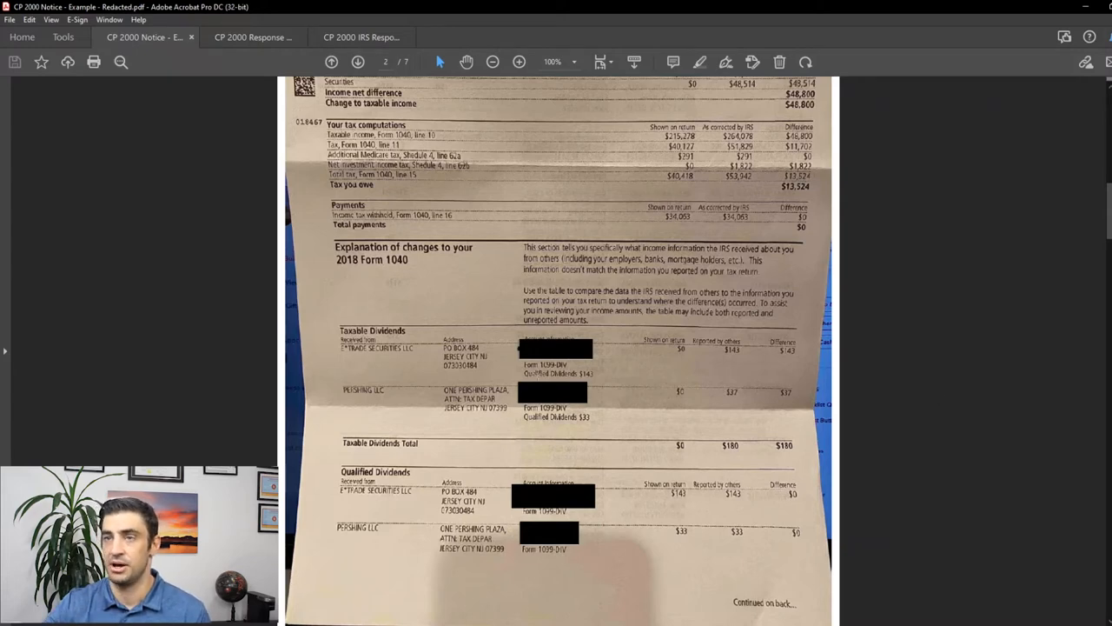
# Step: Open the CP 2000 Response Example letter showing the disagreement and corrected securities gains
pyautogui.click(253, 36)
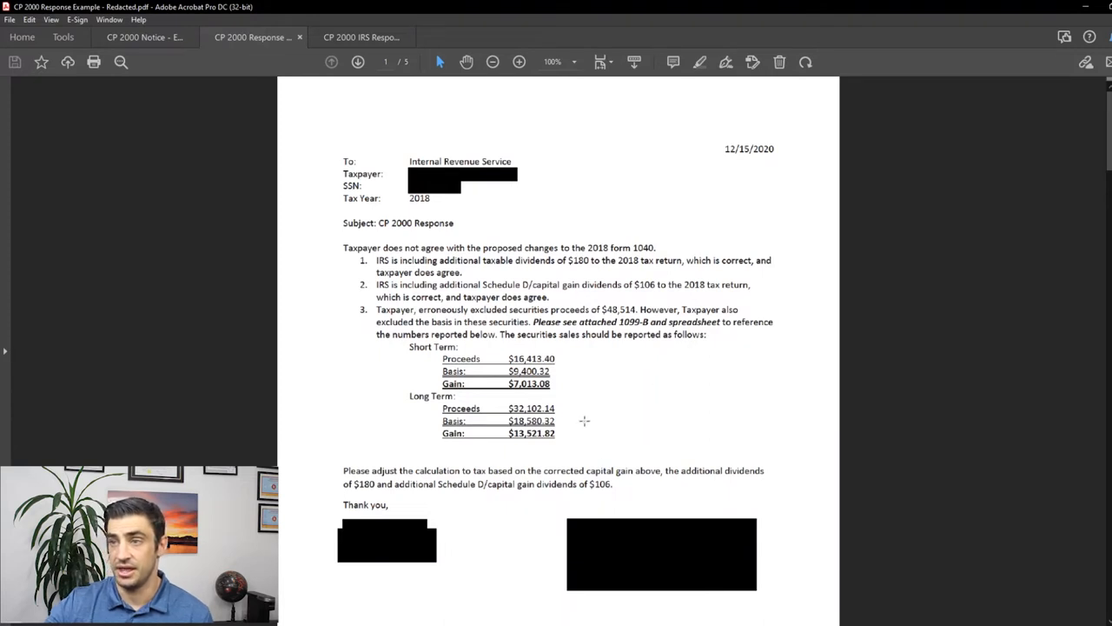
pyautogui.moveTo(331, 132)
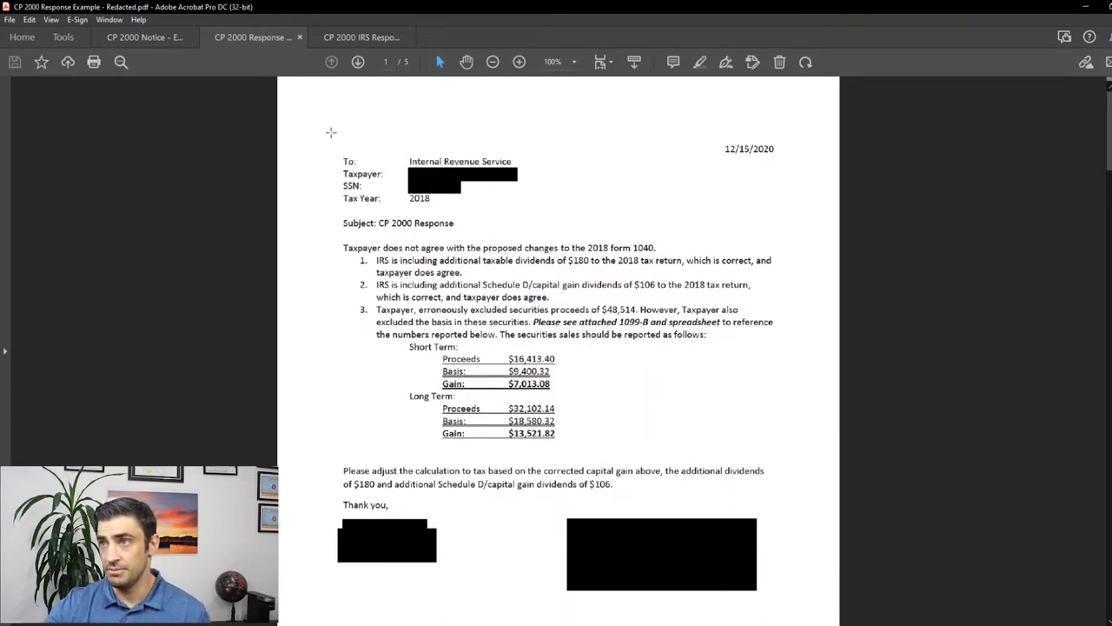
pyautogui.moveTo(712, 138)
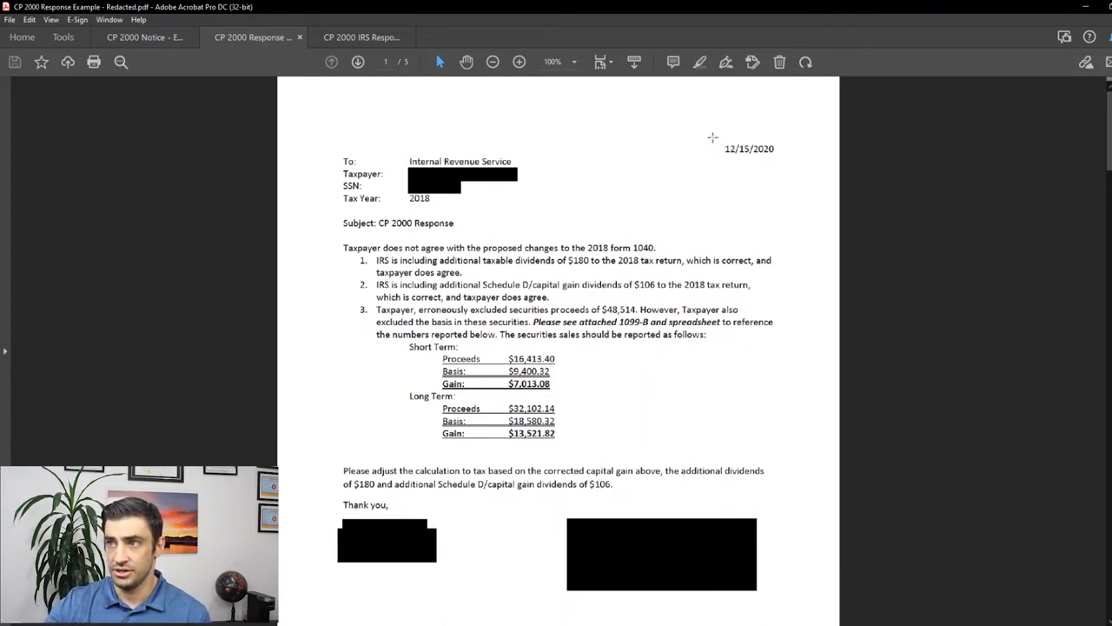
pyautogui.moveTo(316, 145)
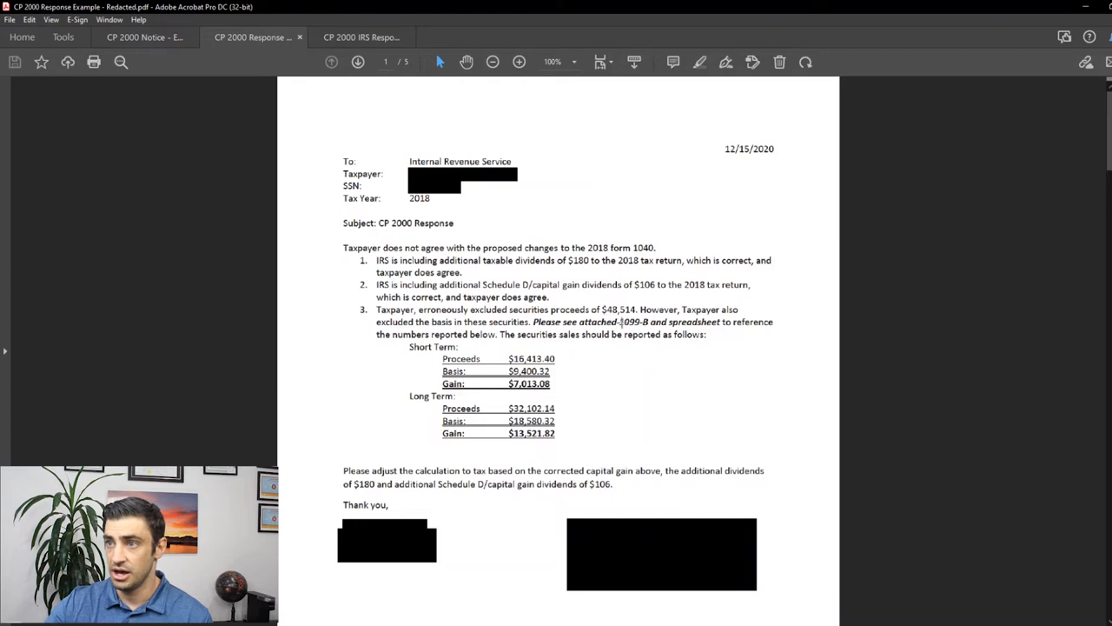
pyautogui.moveTo(725, 322)
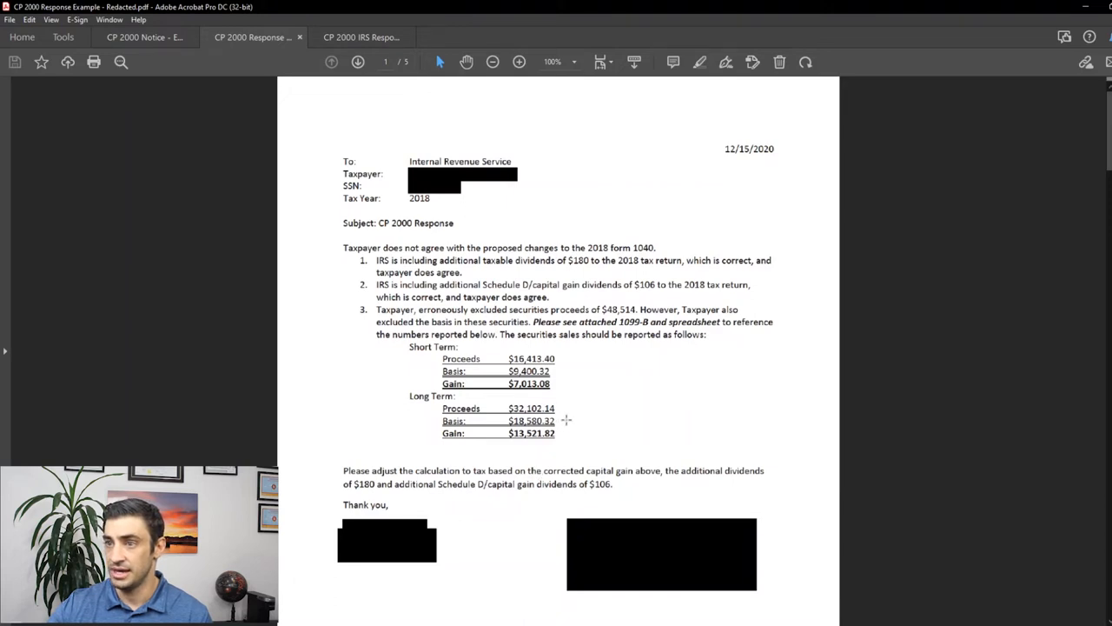
# Step: Highlight the letter's numbered points and gain figures, then scroll to the 2018 CP2000 response form
pyautogui.doubleClick(528, 384)
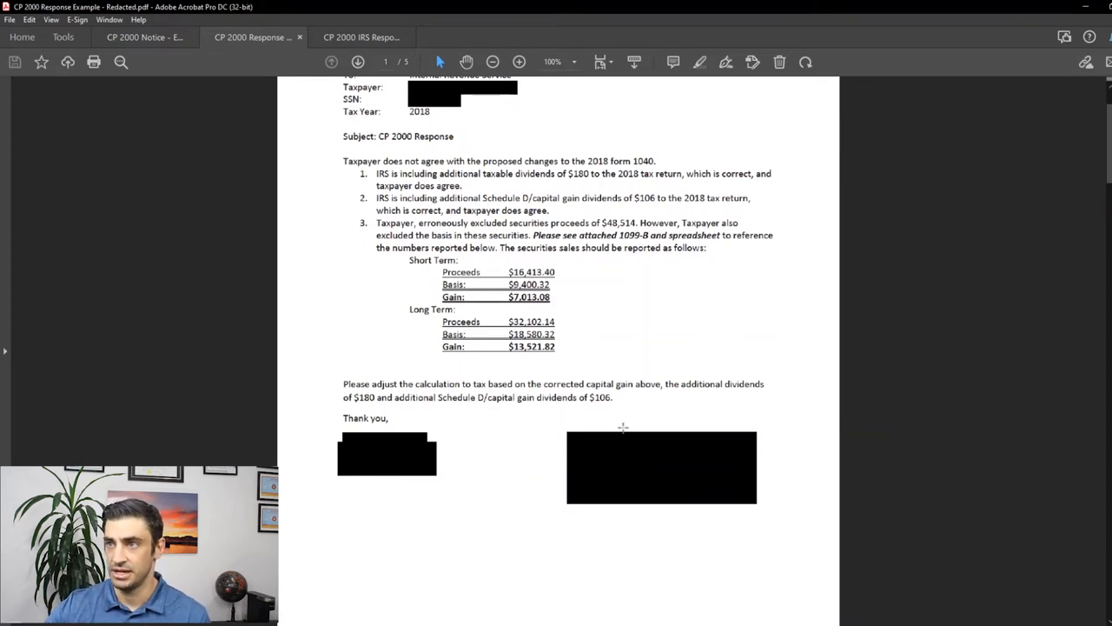
pyautogui.scroll(3)
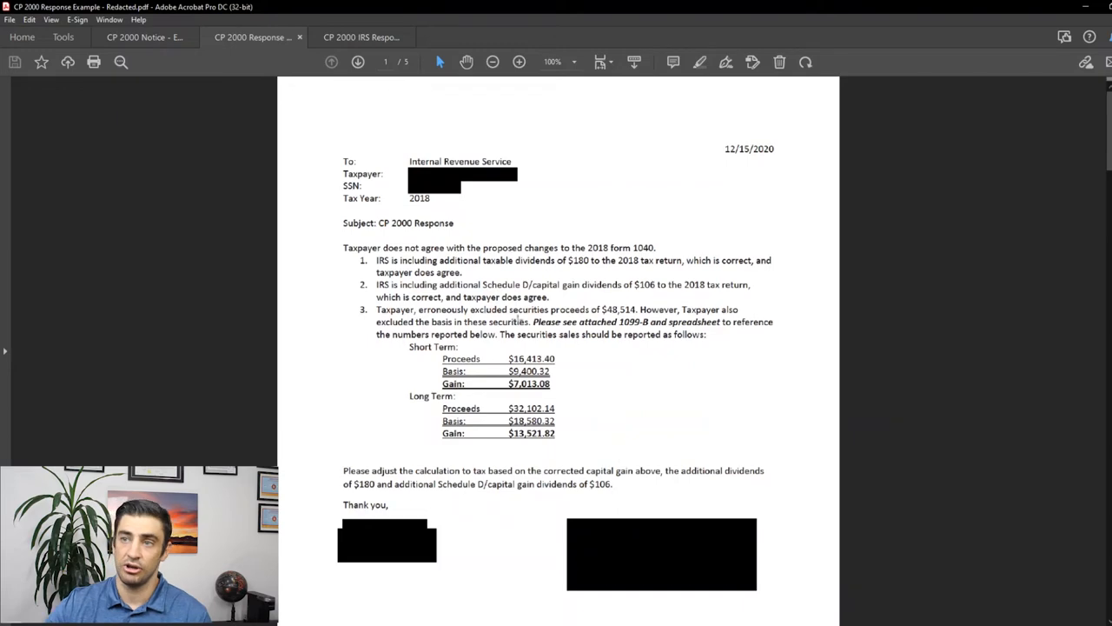
pyautogui.moveTo(365, 256); pyautogui.dragTo(817, 435)
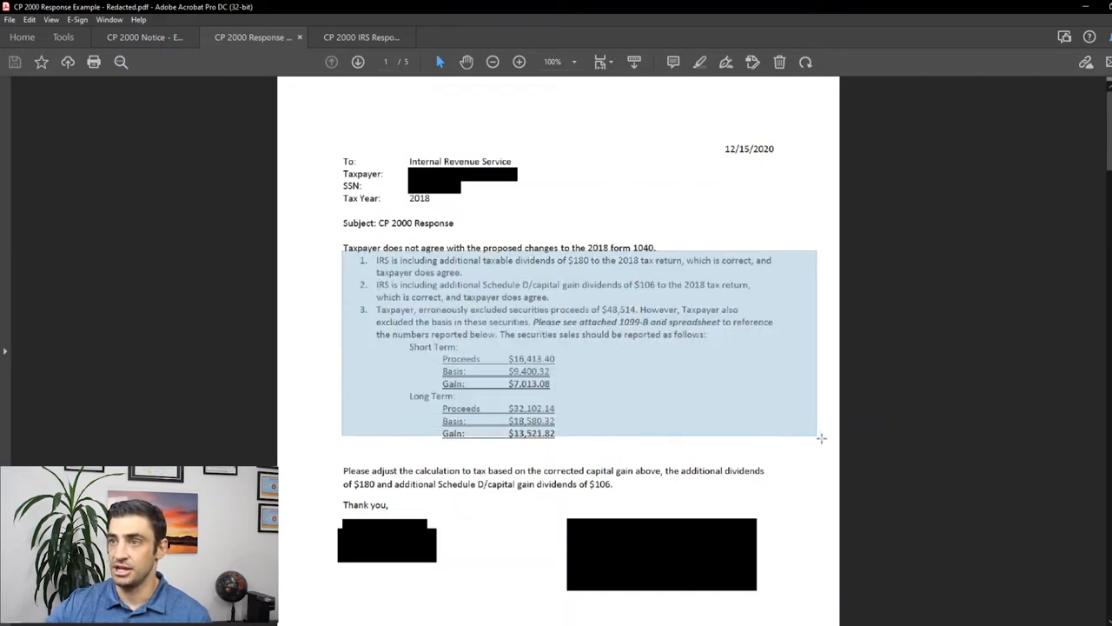
pyautogui.scroll(-3)
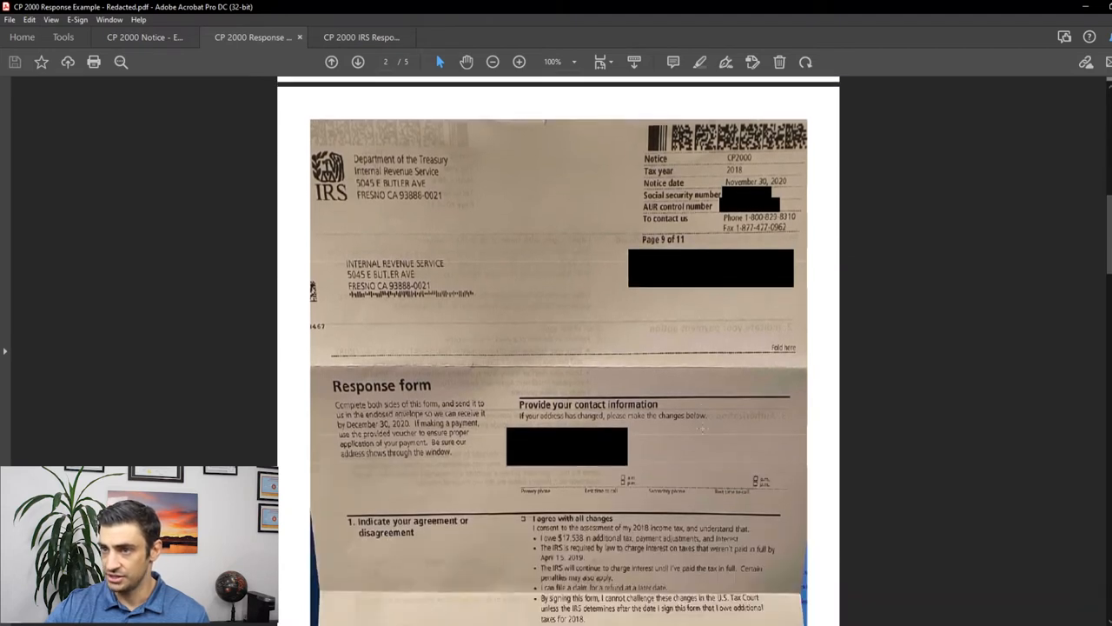
# Step: Scroll past the 'I don't agree' box and Authorization section to the stock sales gains table
pyautogui.scroll(-3)
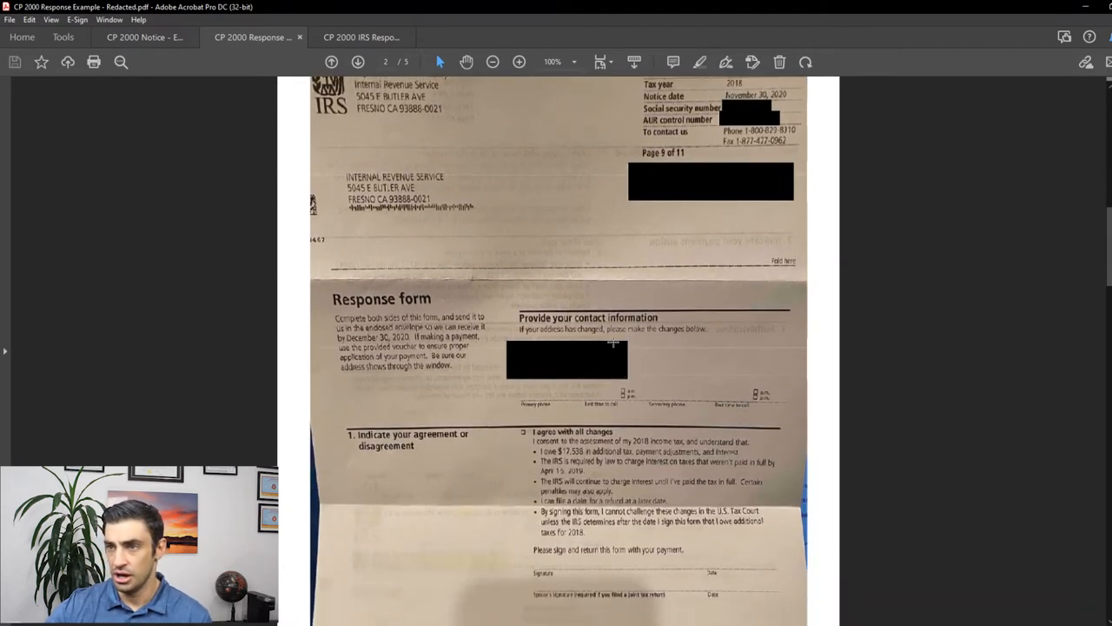
pyautogui.scroll(-3)
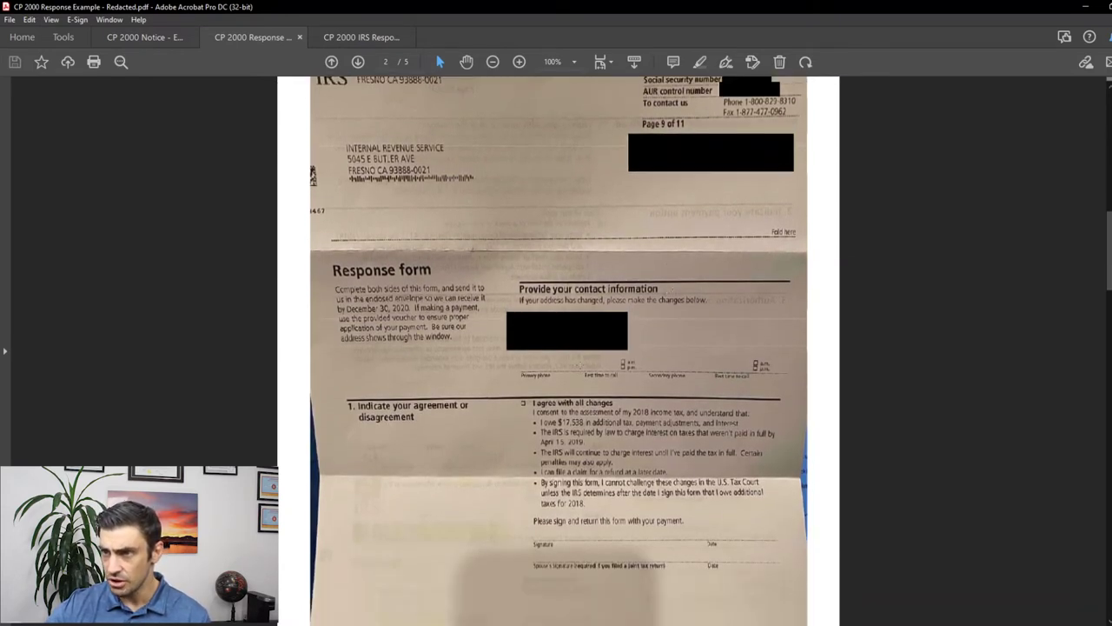
pyautogui.scroll(-3)
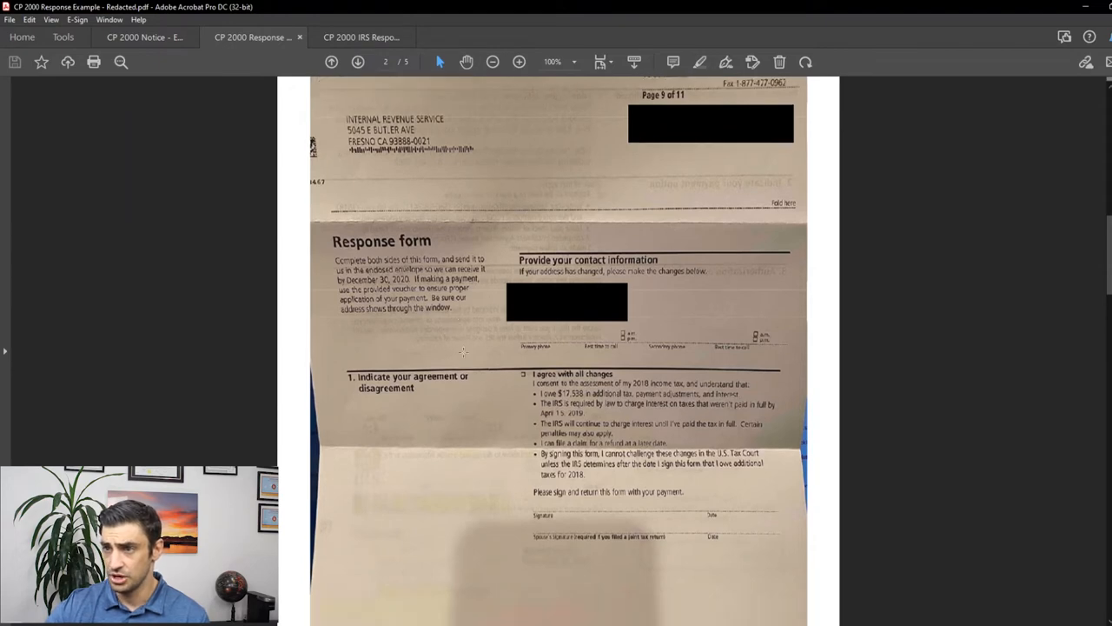
pyautogui.scroll(-3)
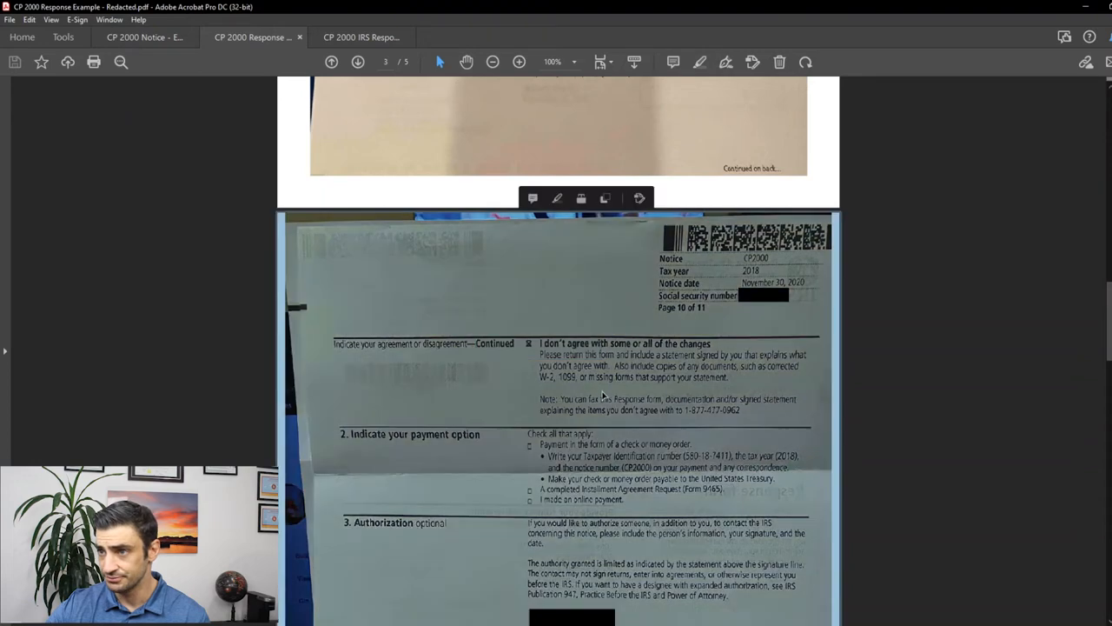
pyautogui.scroll(-3)
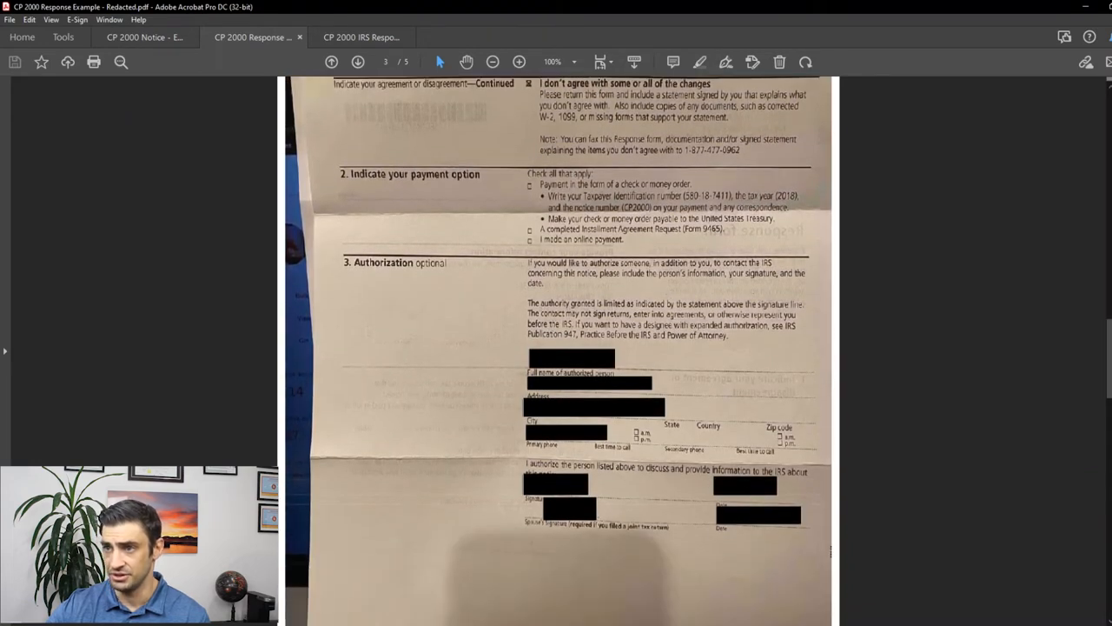
pyautogui.scroll(3)
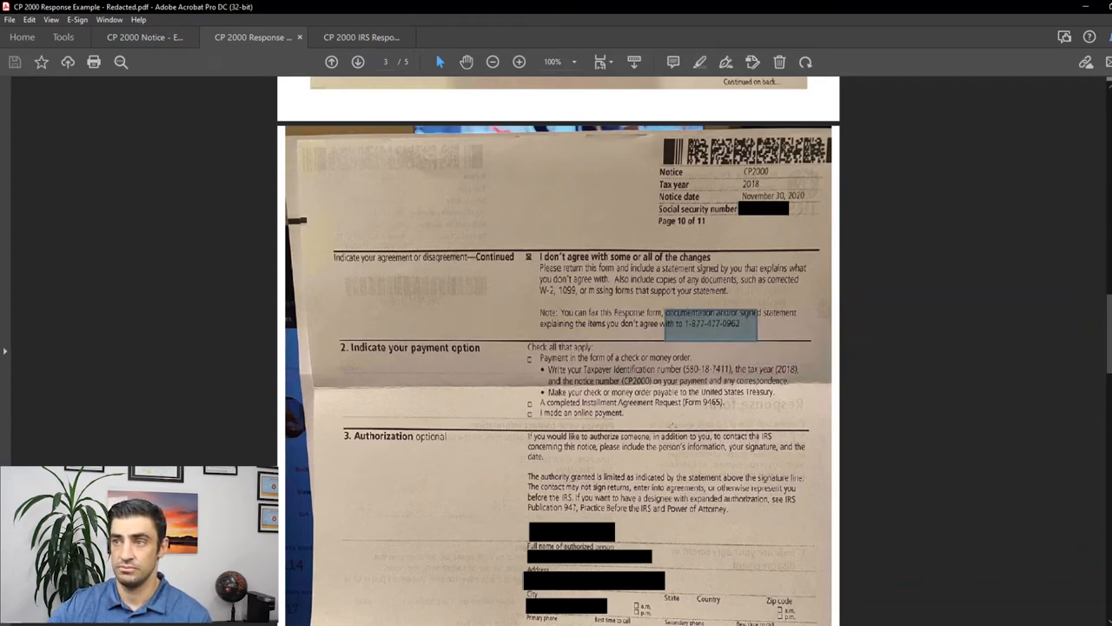
pyautogui.scroll(-3)
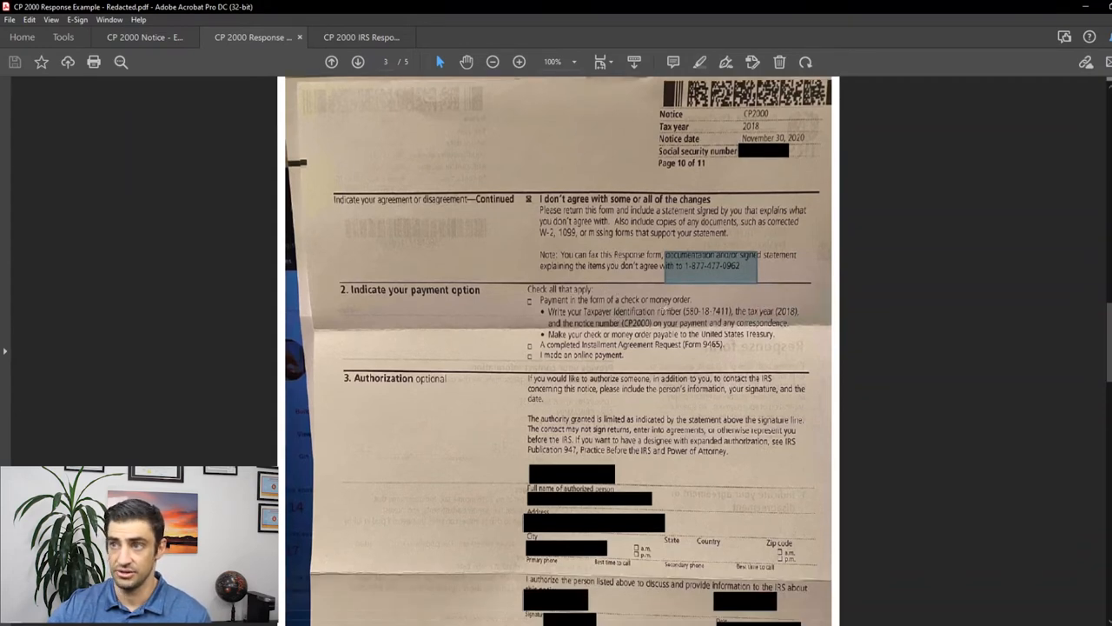
pyautogui.scroll(-3)
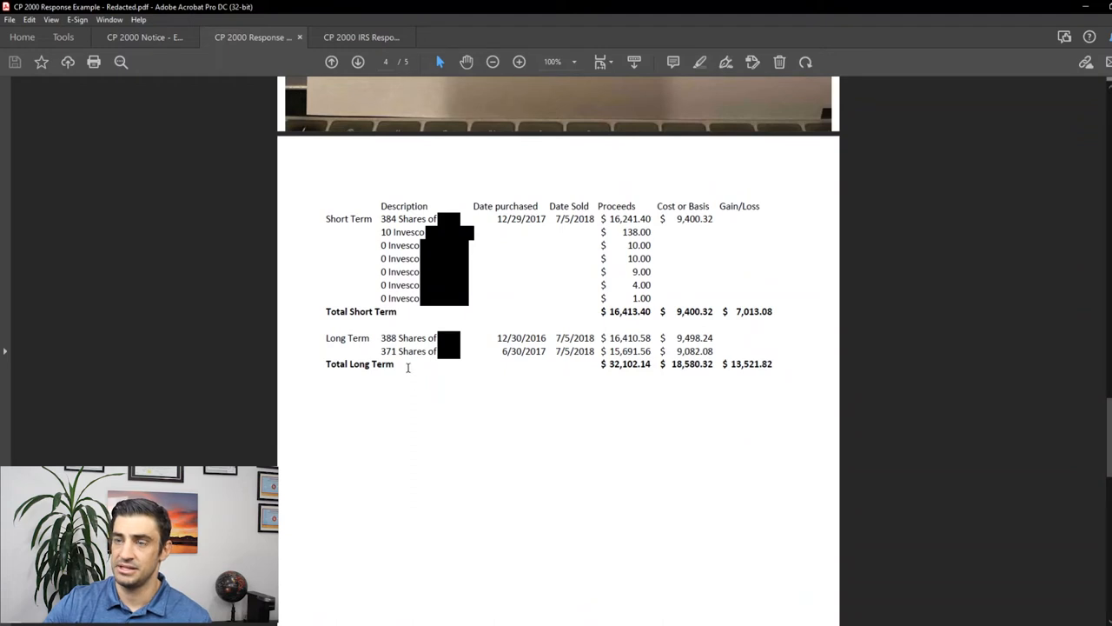
pyautogui.moveTo(473, 200)
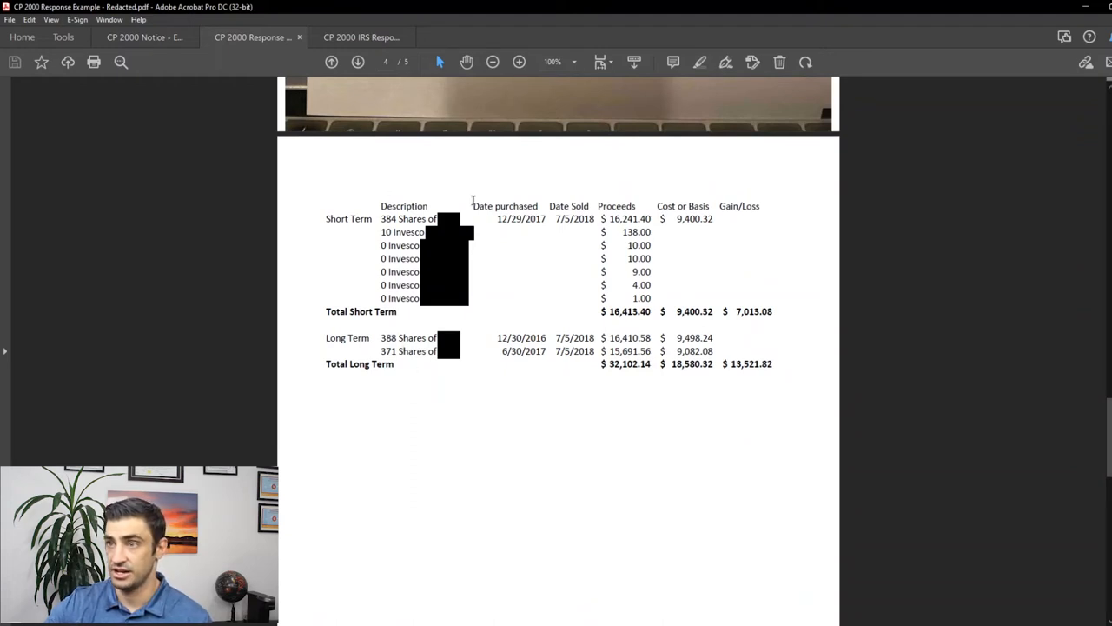
pyautogui.moveTo(622, 262)
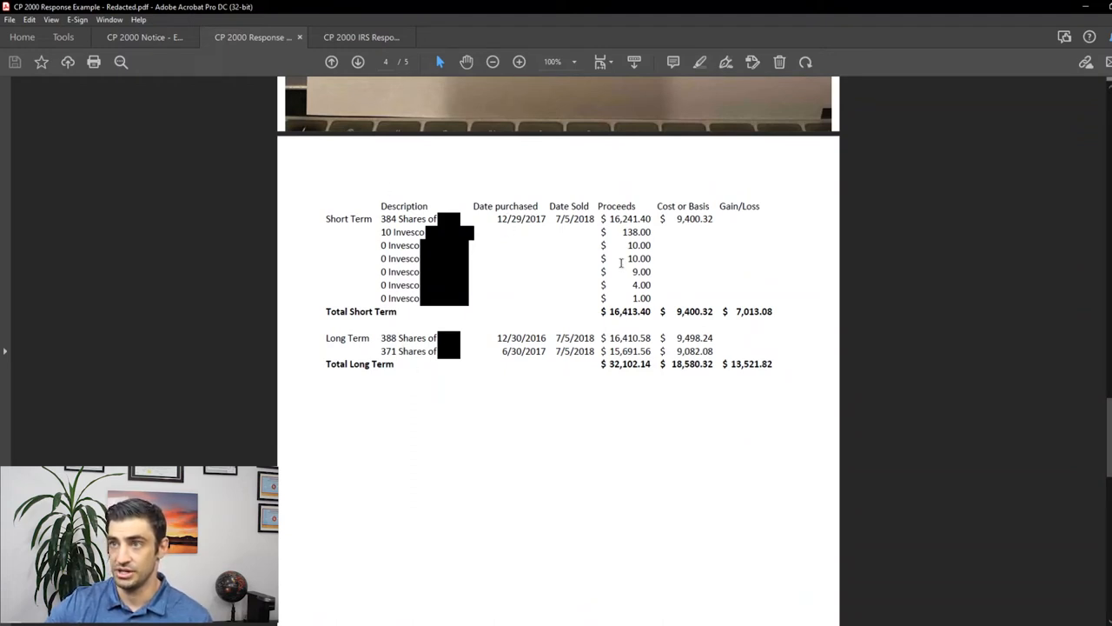
pyautogui.moveTo(698, 231)
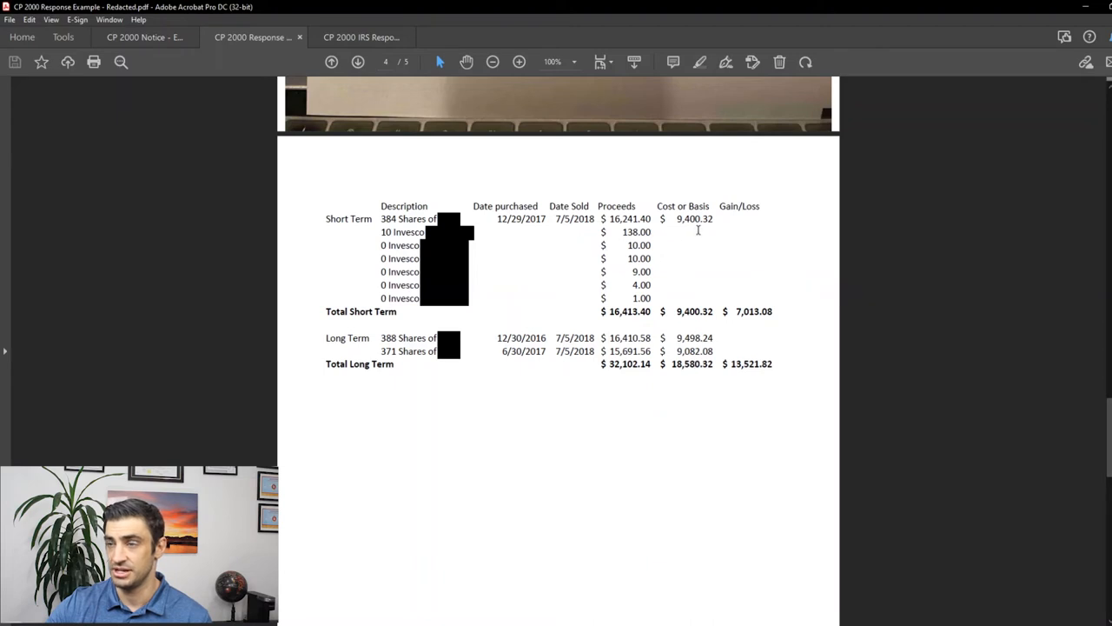
pyautogui.moveTo(729, 268)
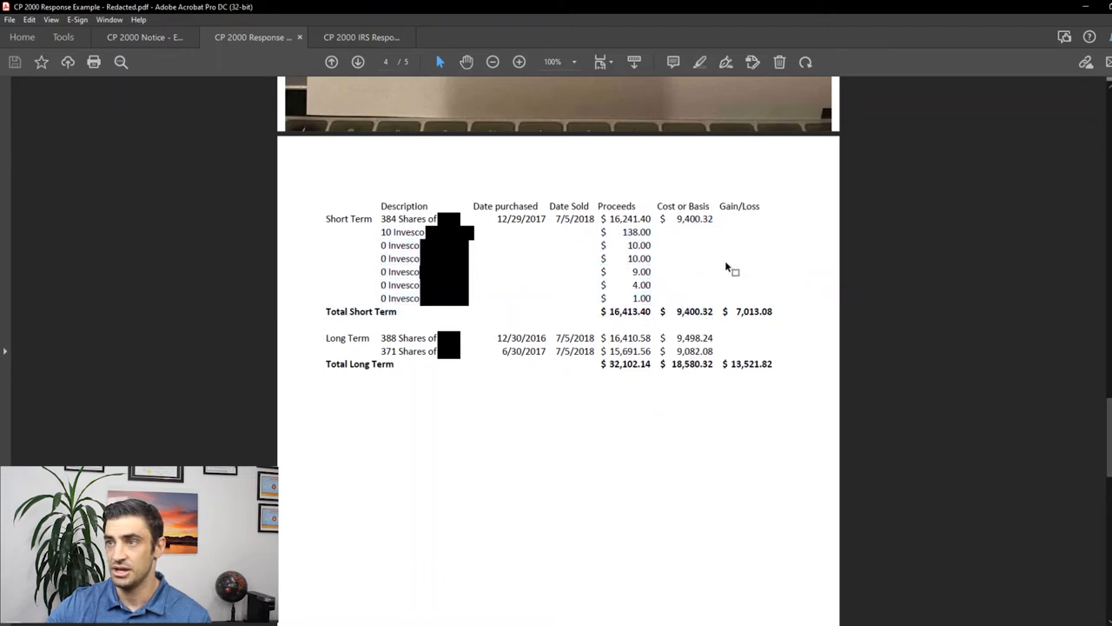
pyautogui.moveTo(659, 234)
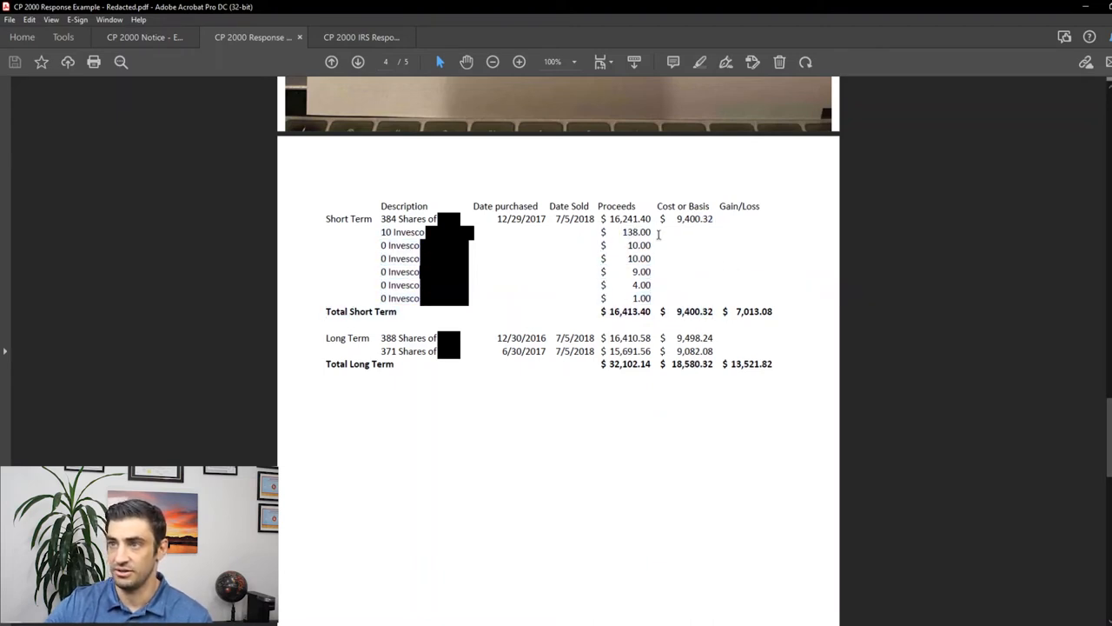
# Step: Mark the spreadsheet's Total Short Term proceeds and check it against the notice's securities list
pyautogui.moveTo(657, 232); pyautogui.dragTo(624, 284)
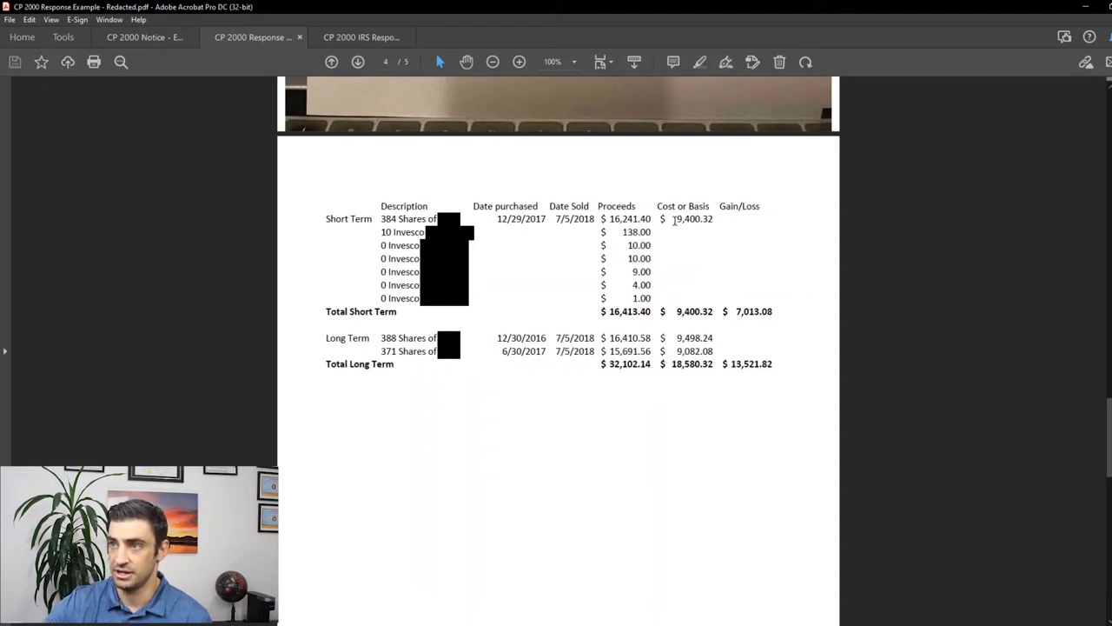
pyautogui.moveTo(733, 300)
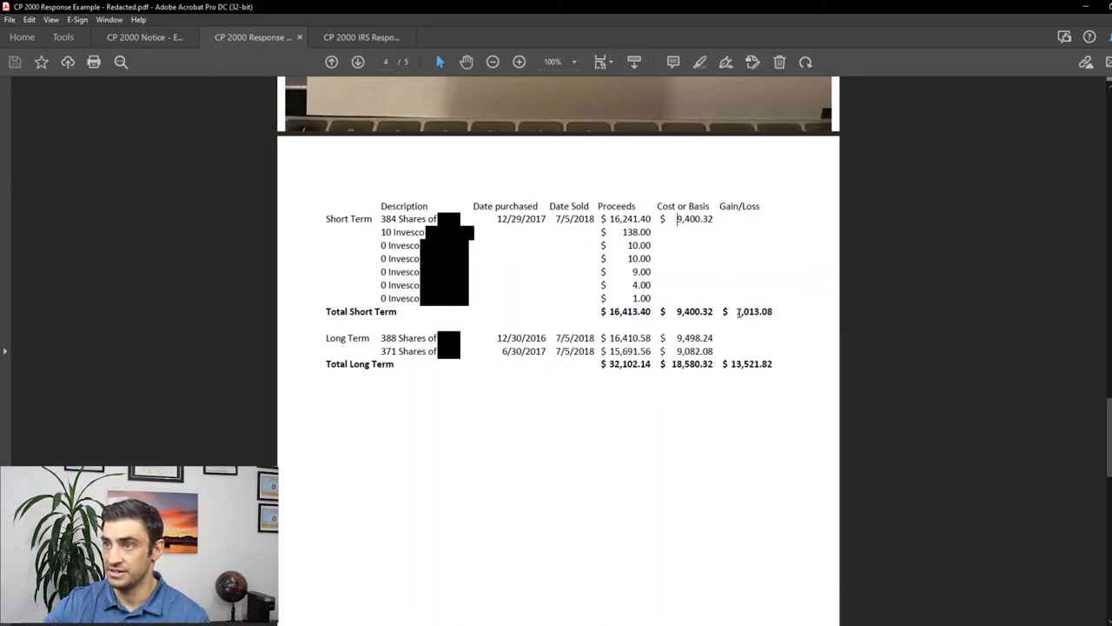
pyautogui.doubleClick(629, 311)
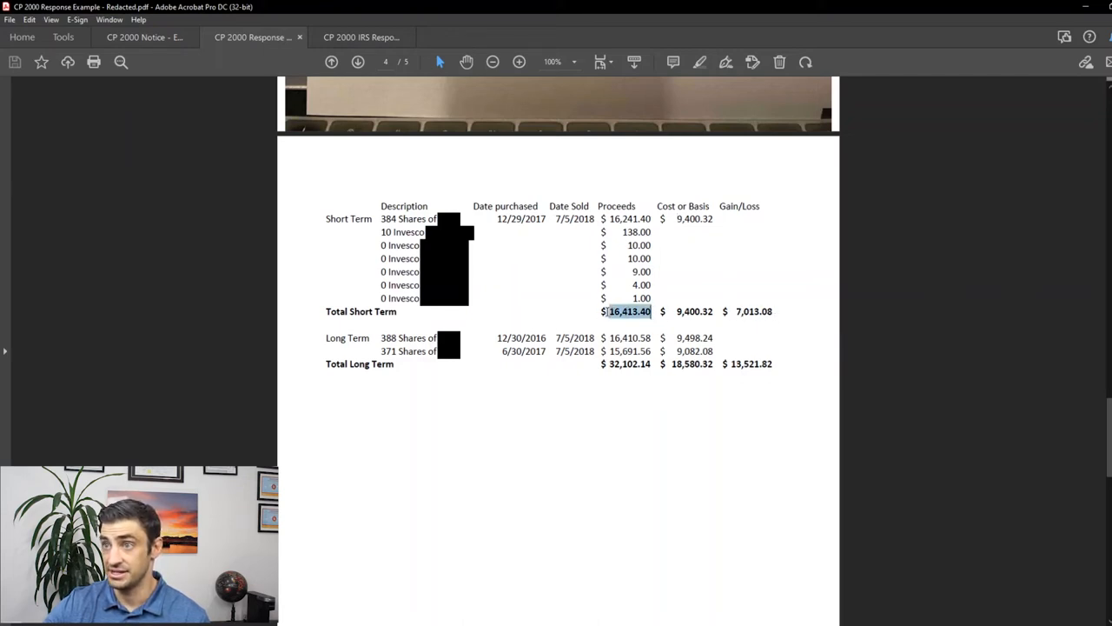
pyautogui.click(144, 37)
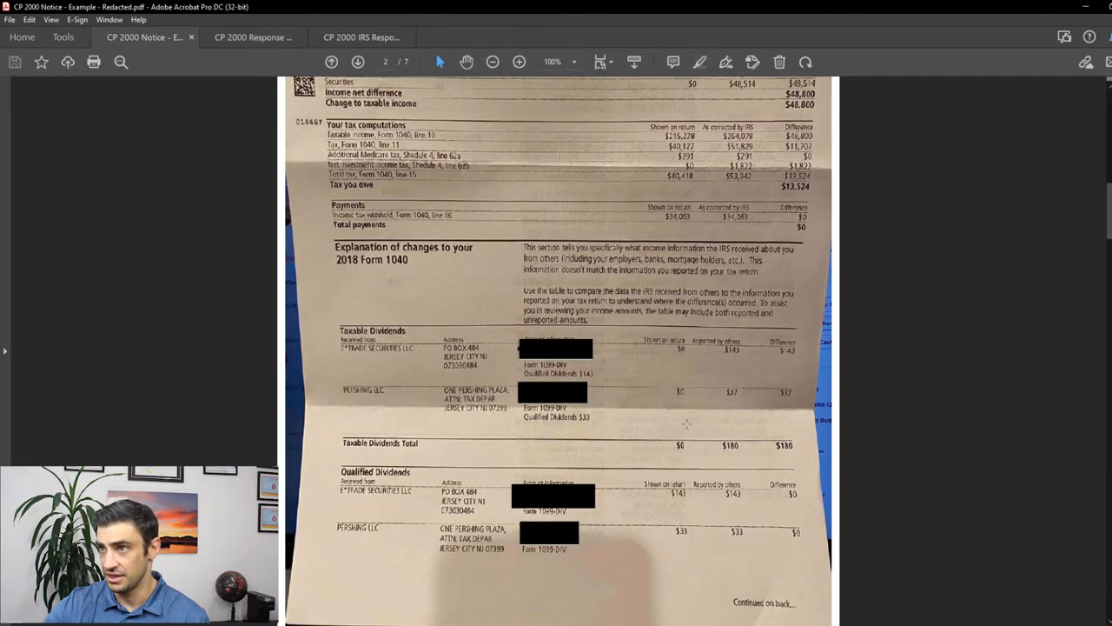
pyautogui.scroll(-3)
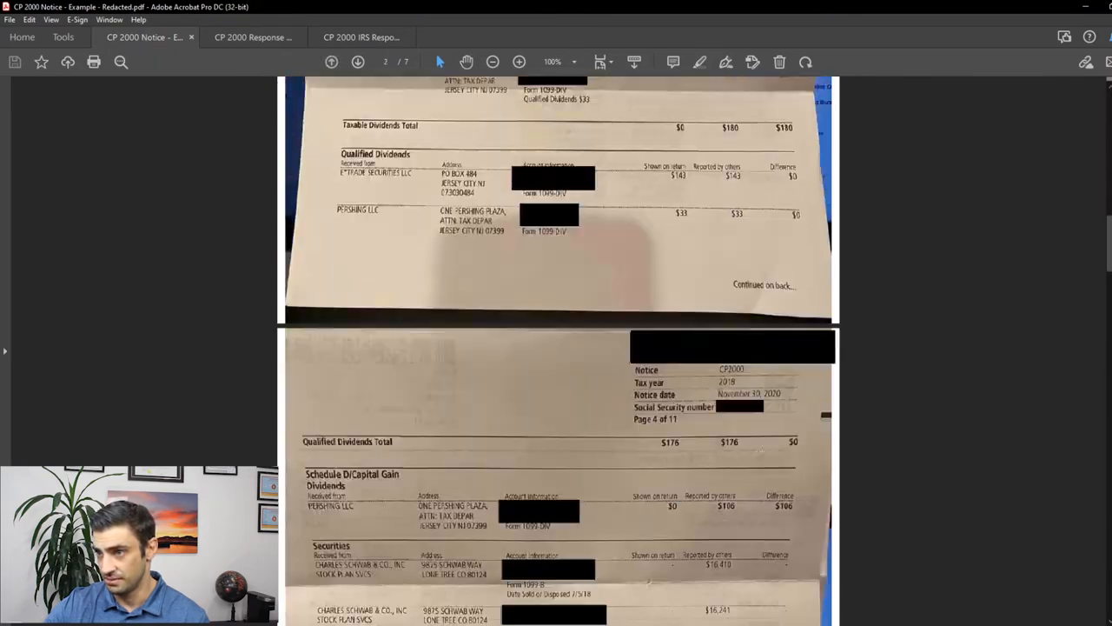
pyautogui.scroll(-3)
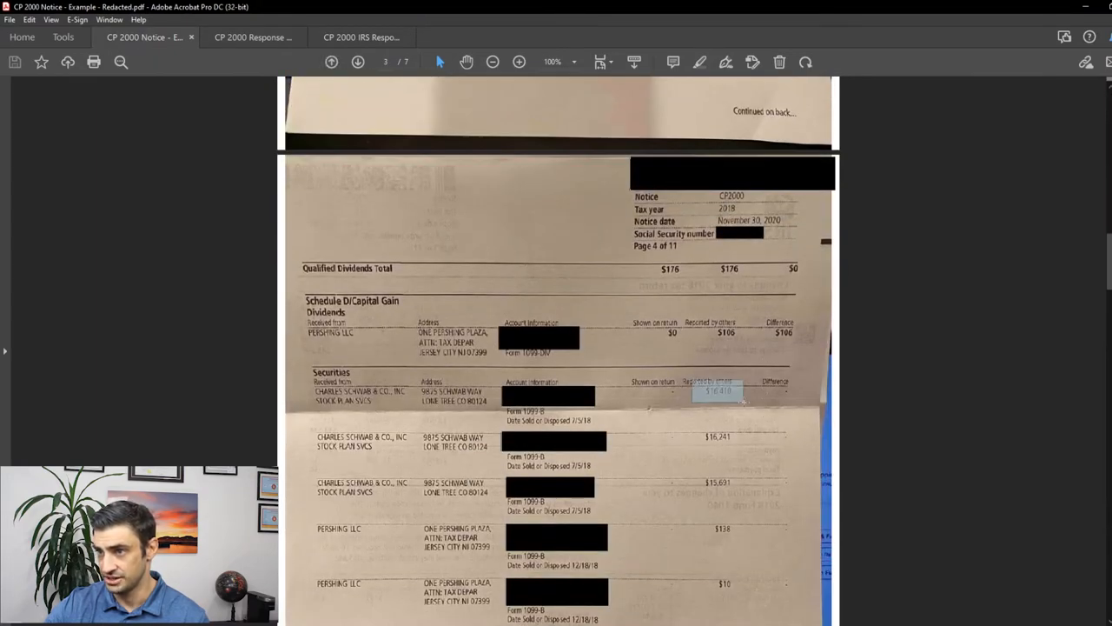
pyautogui.click(253, 38)
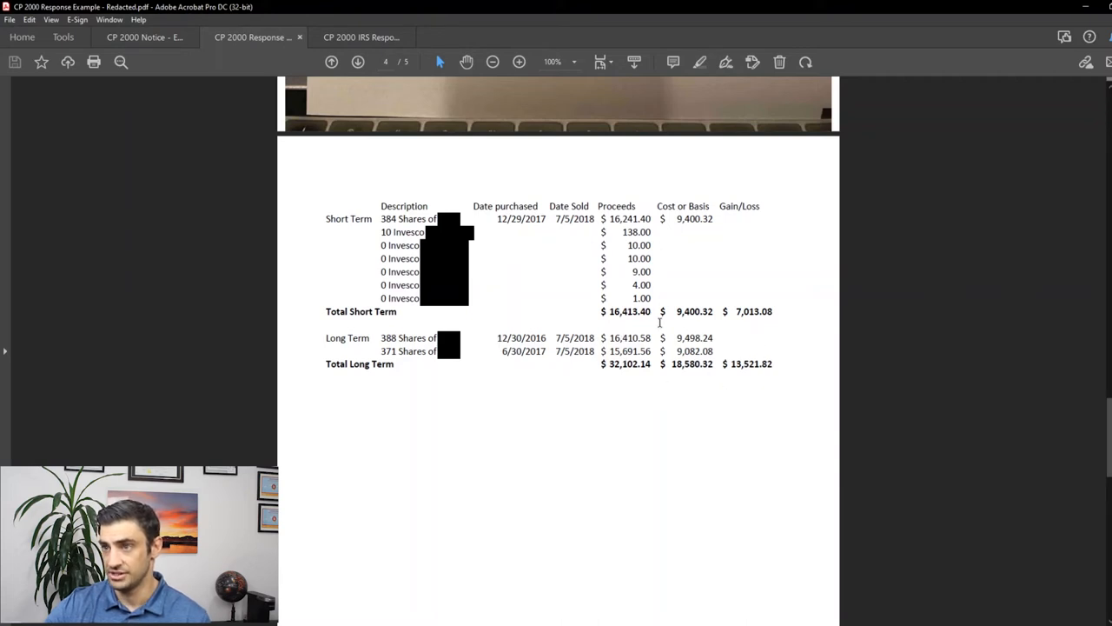
# Step: Cross-check another spreadsheet figure against the notice, then move to the attached Schwab 1099-B page
pyautogui.doubleClick(628, 363)
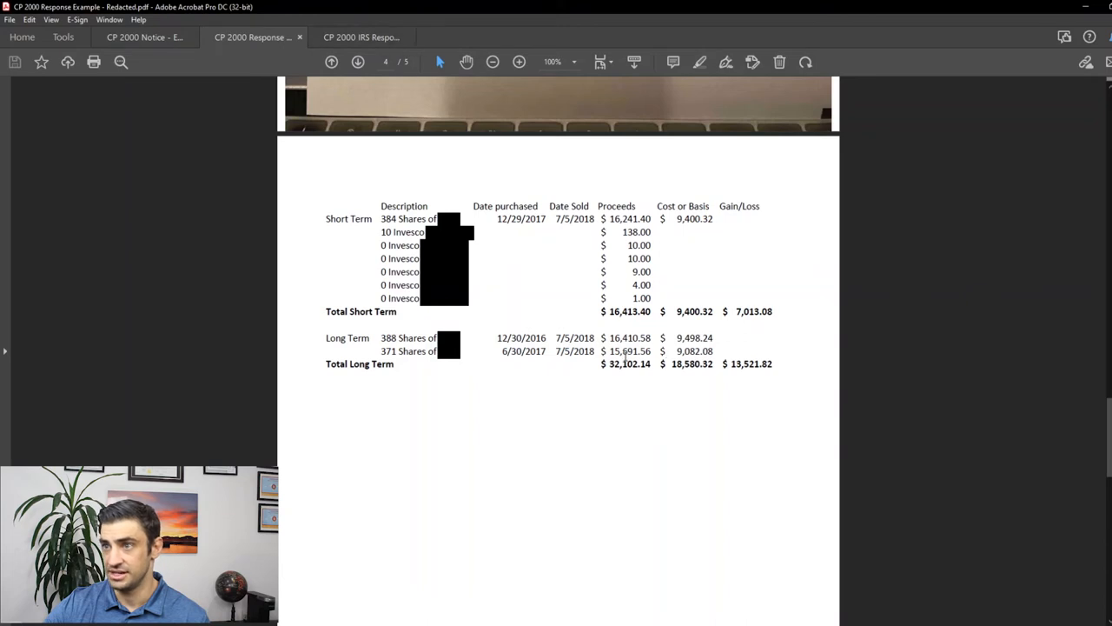
pyautogui.click(143, 36)
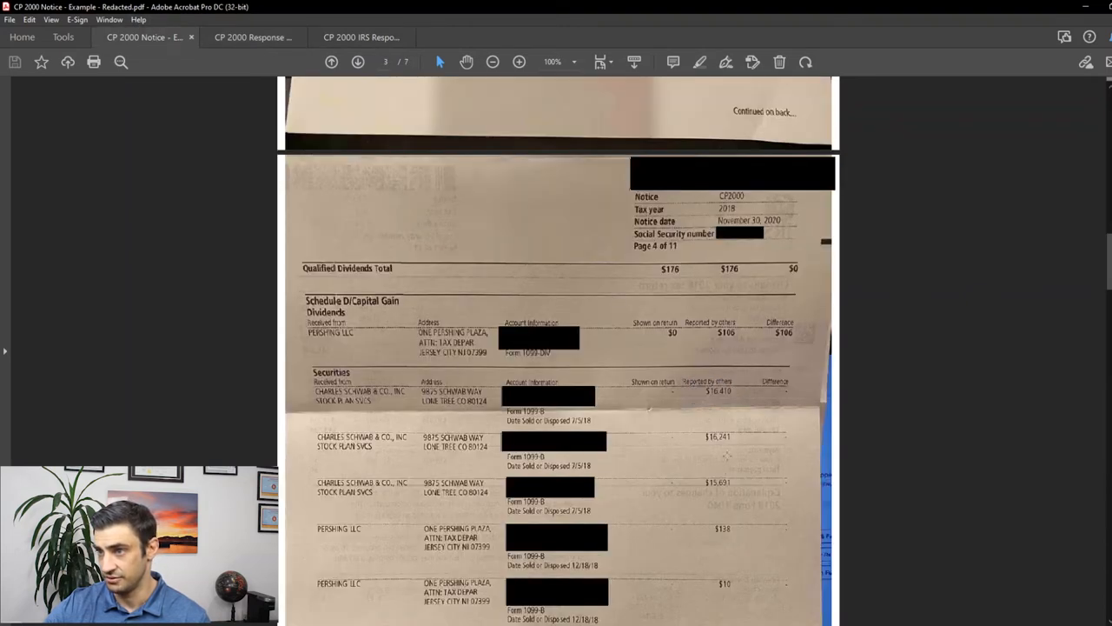
pyautogui.click(361, 37)
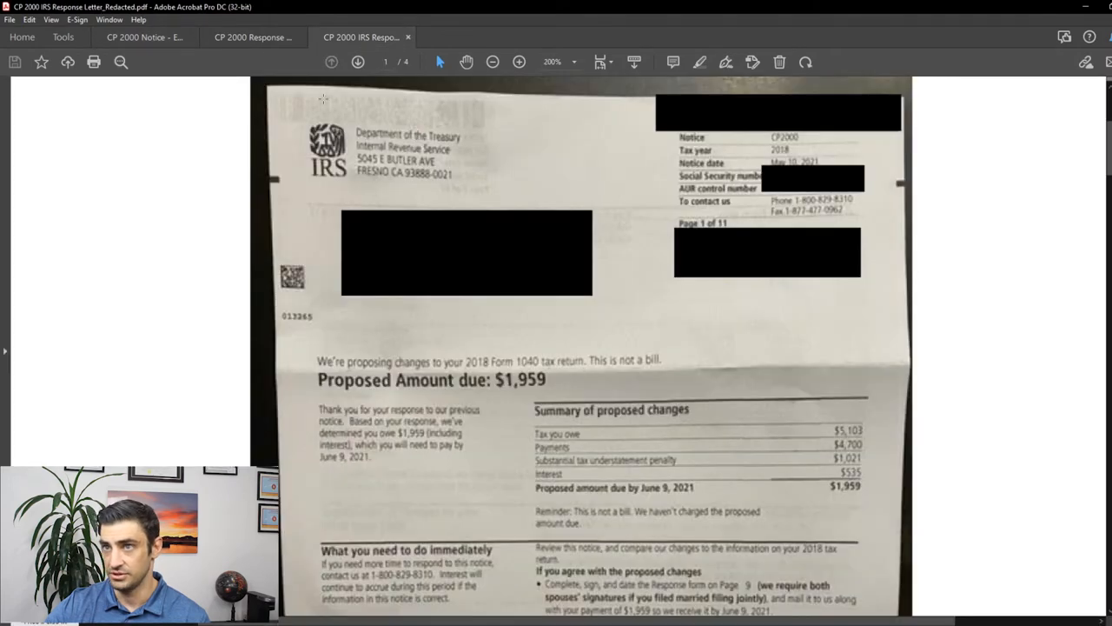
pyautogui.click(253, 37)
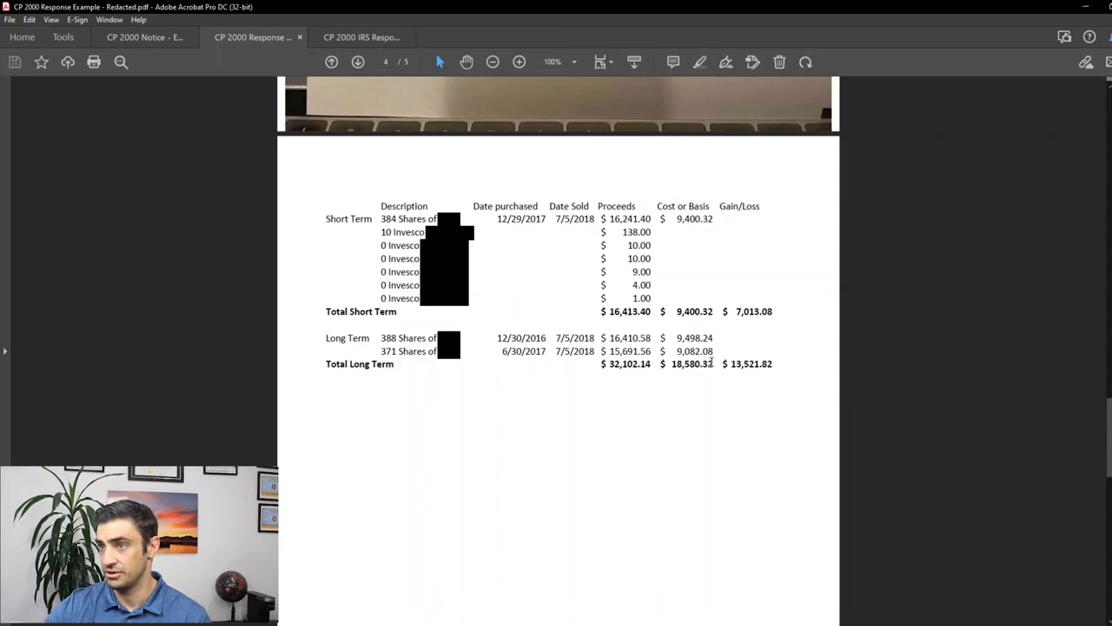
pyautogui.scroll(3)
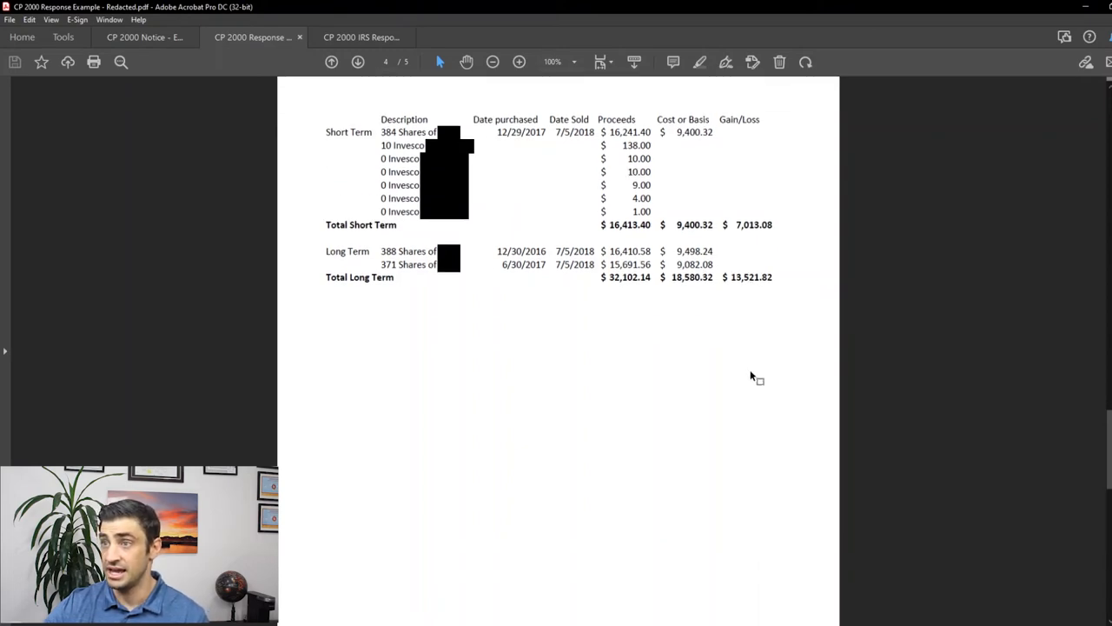
pyautogui.click(358, 62)
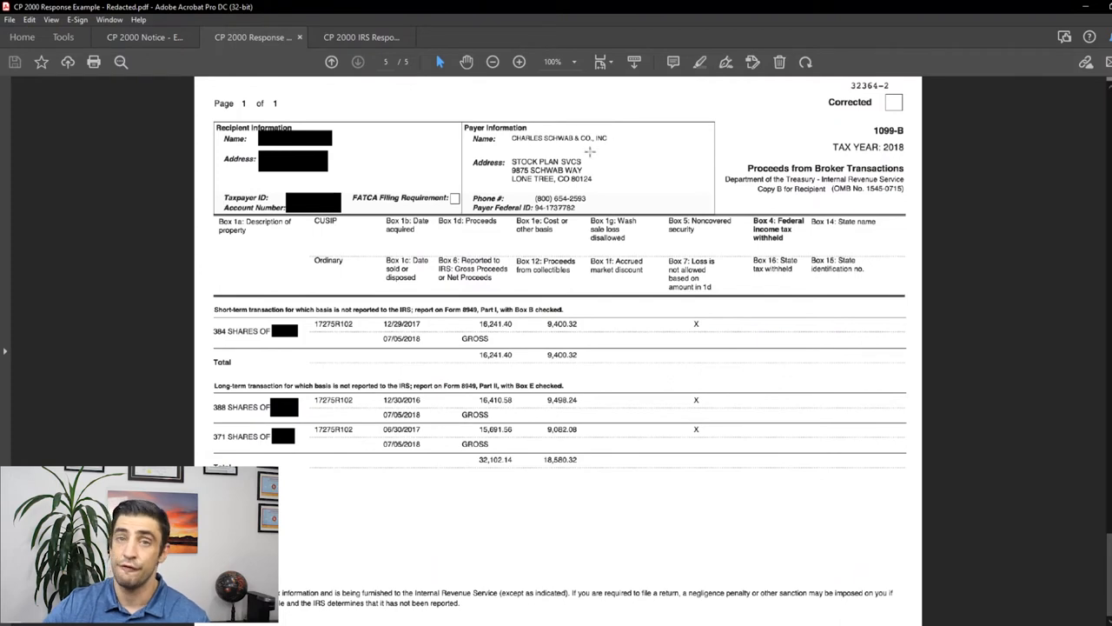
pyautogui.moveTo(621, 145)
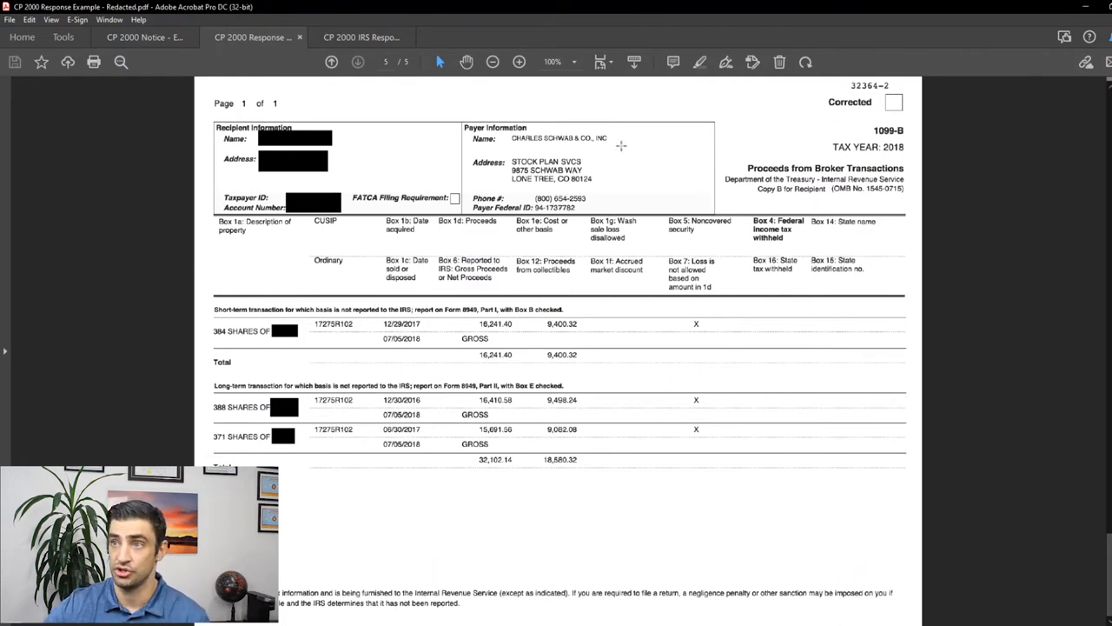
pyautogui.moveTo(527, 475)
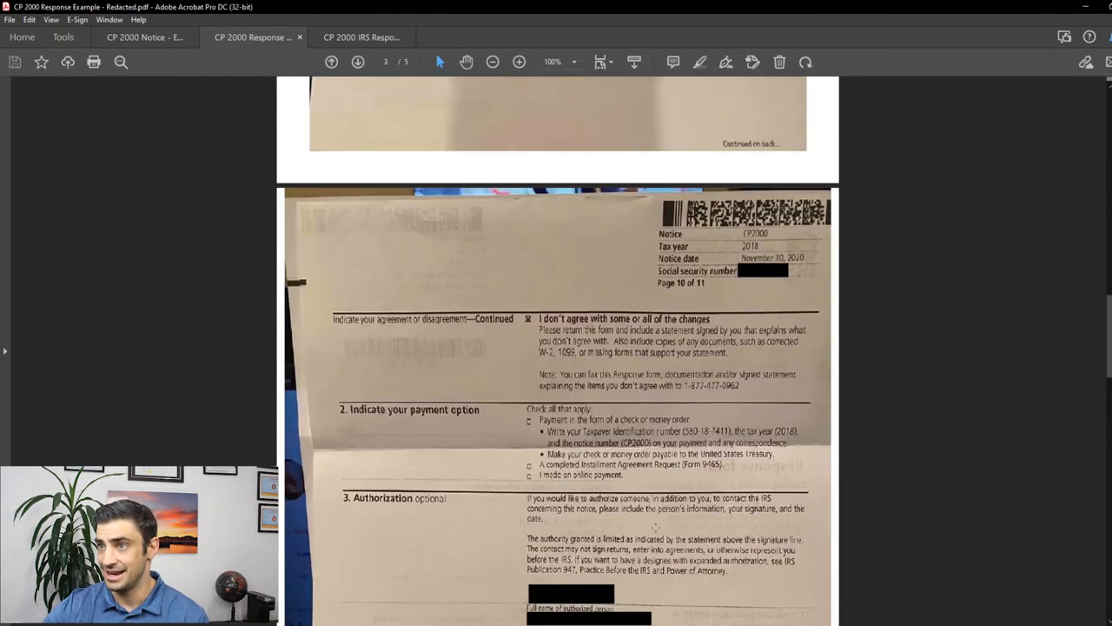
# Step: Scroll up from the 1099-B to the response form's agreement section on page 3
pyautogui.scroll(3)
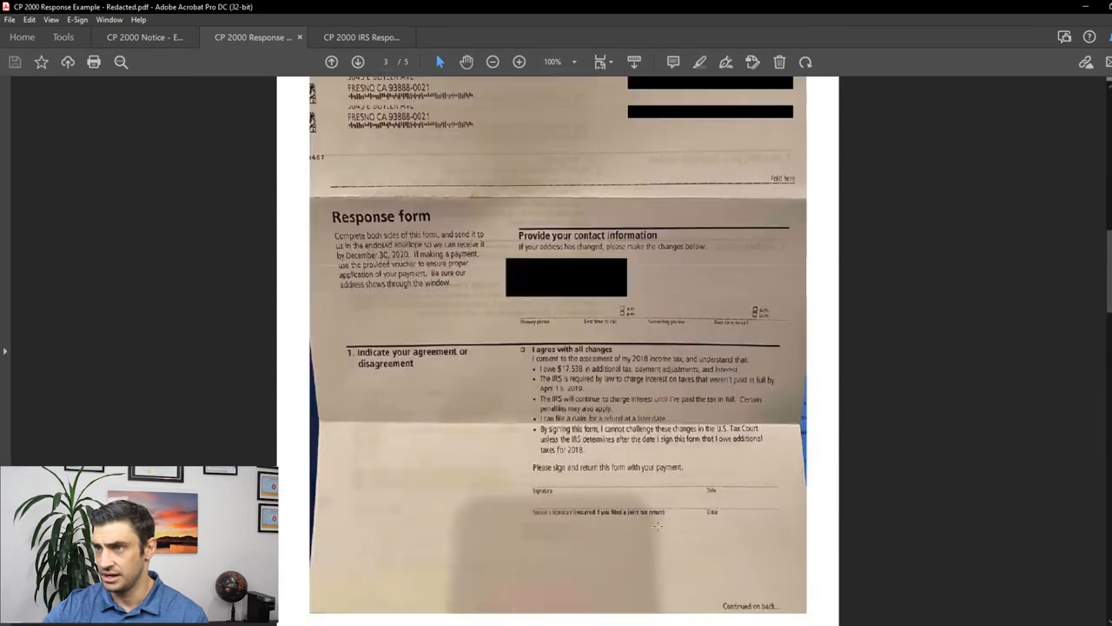
# Step: Flip between the response letter and the notice's securities list, then open the $1,959 follow-up notice
pyautogui.click(253, 36)
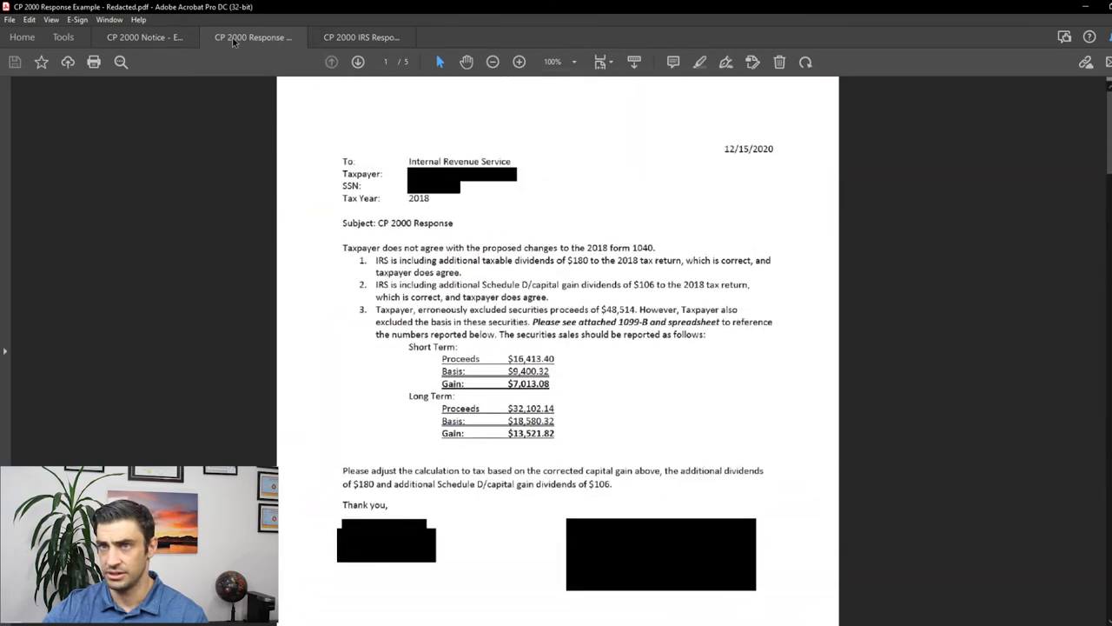
pyautogui.click(144, 37)
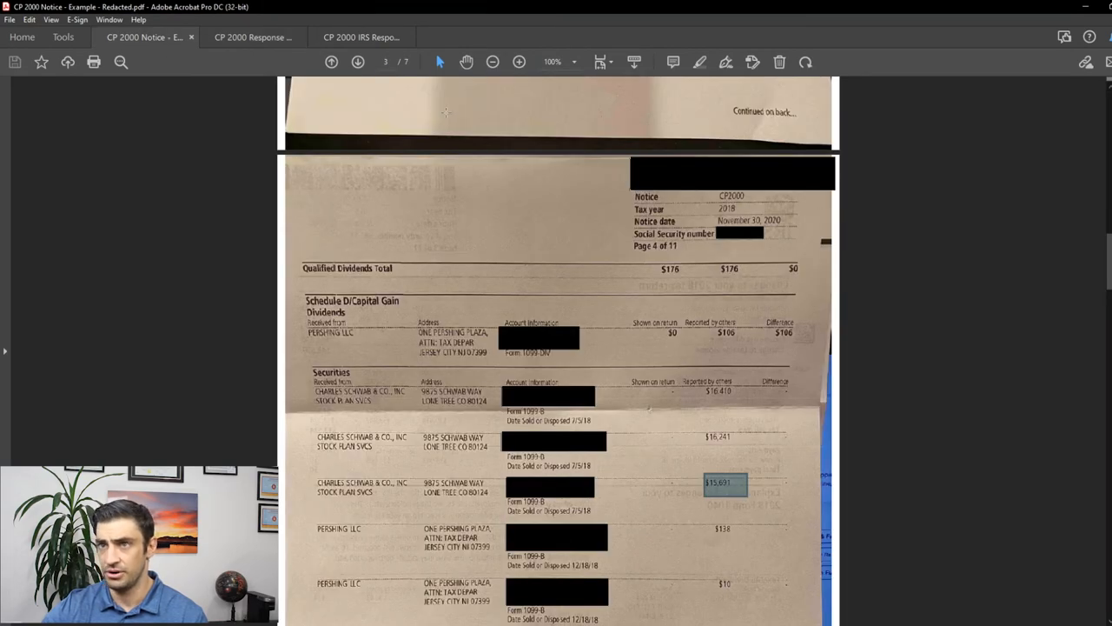
pyautogui.click(252, 36)
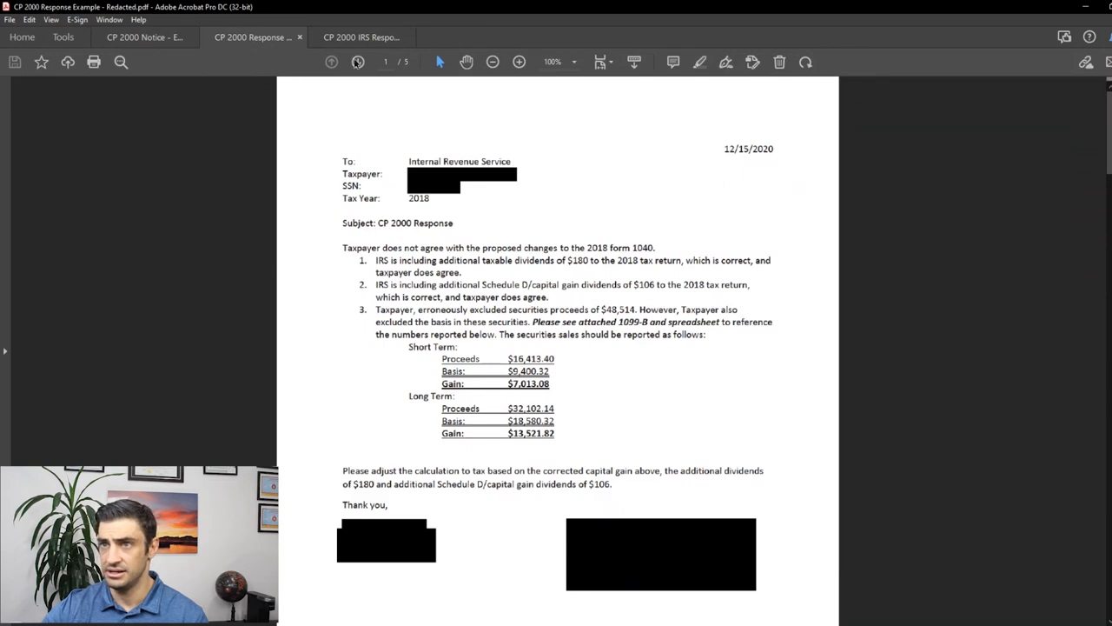
pyautogui.click(362, 37)
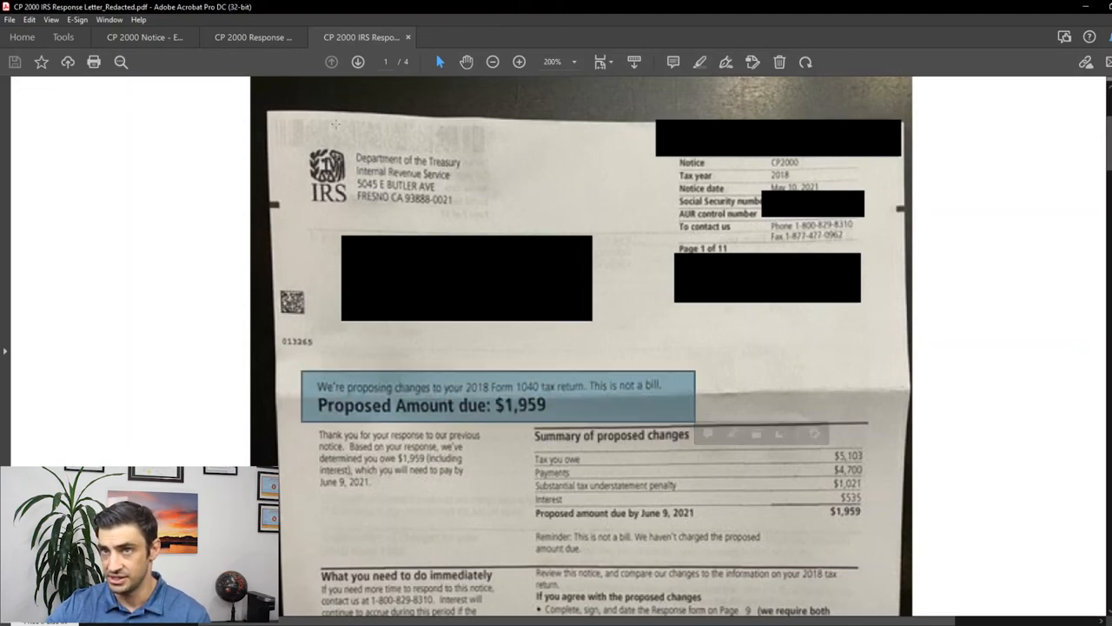
pyautogui.click(143, 37)
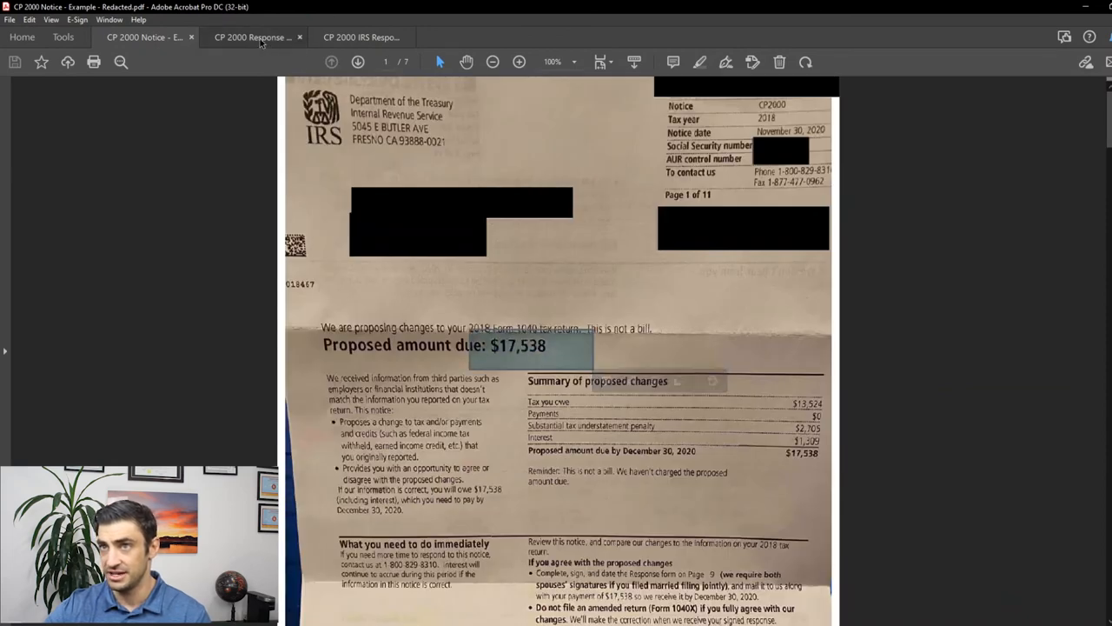
pyautogui.click(361, 36)
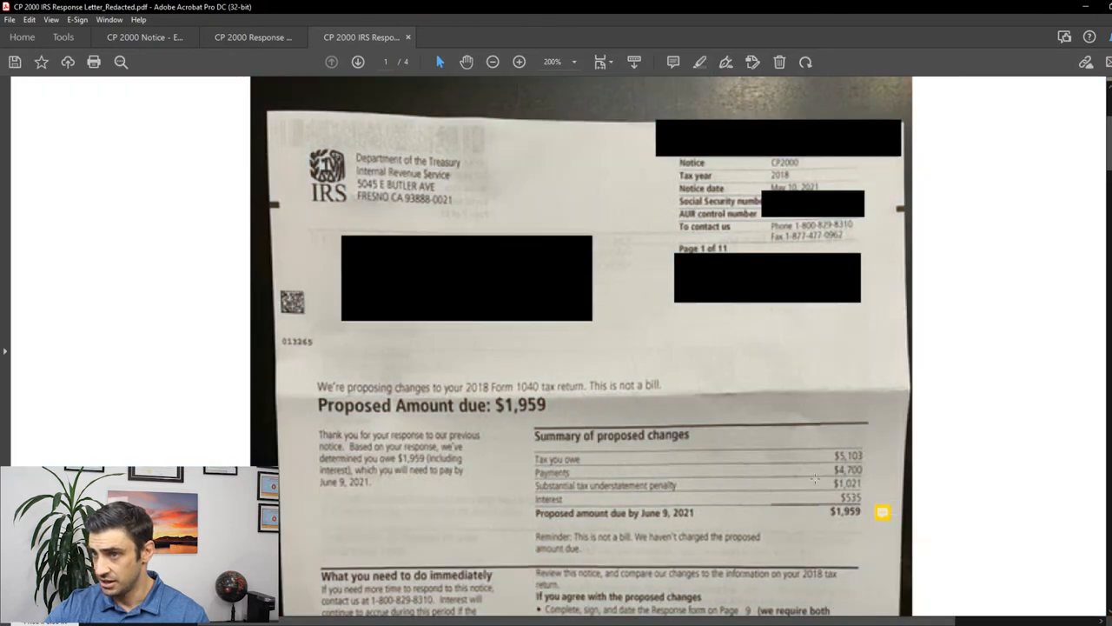
pyautogui.moveTo(871, 505)
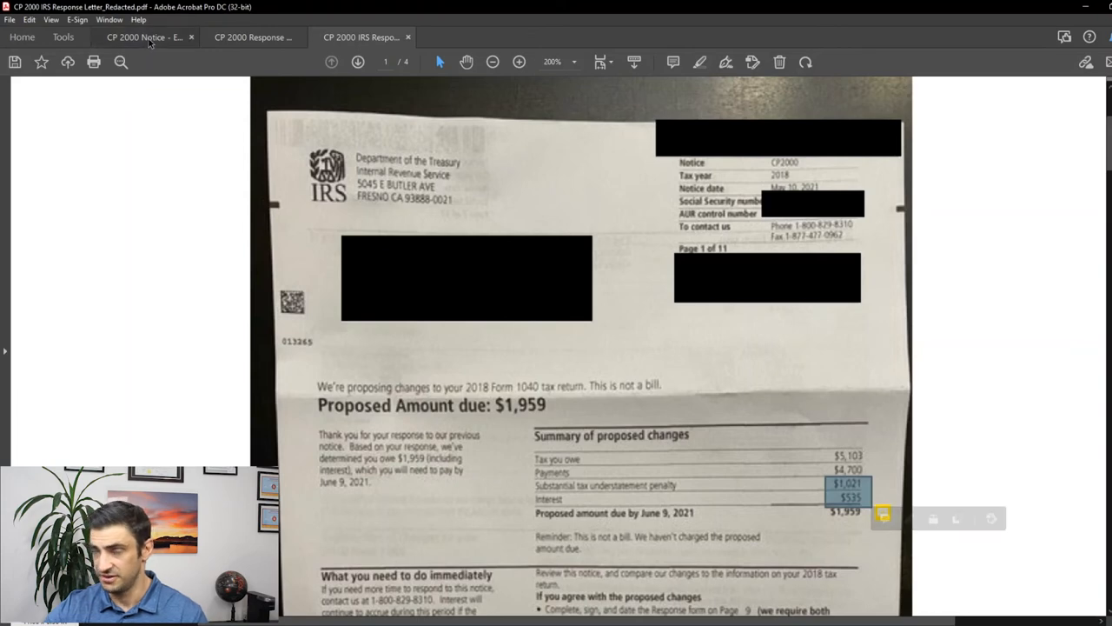
pyautogui.click(143, 37)
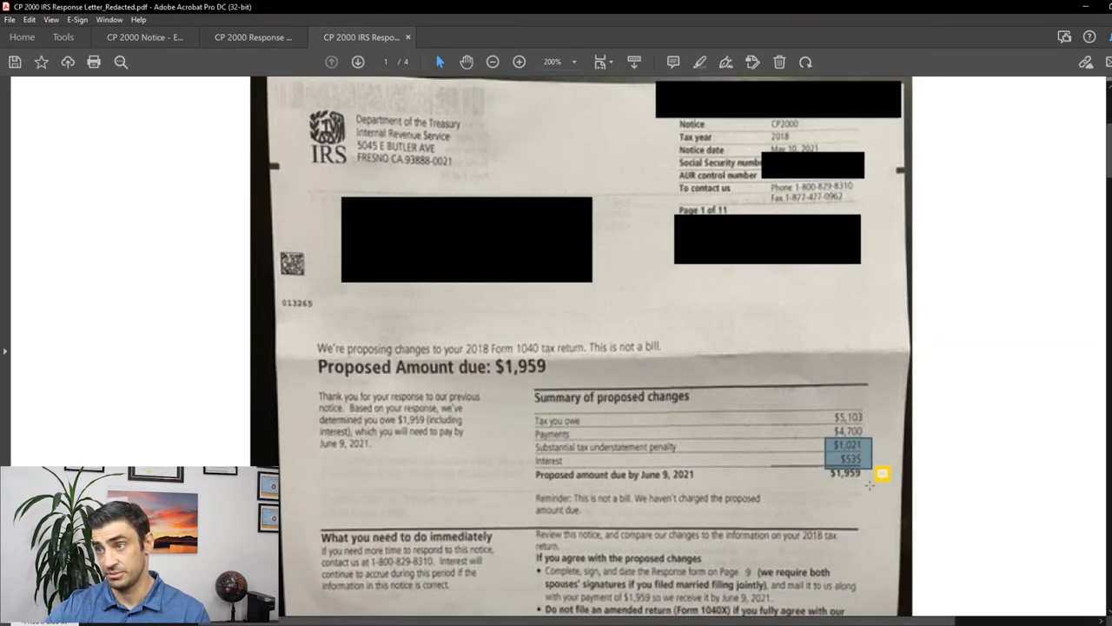
pyautogui.scroll(-3)
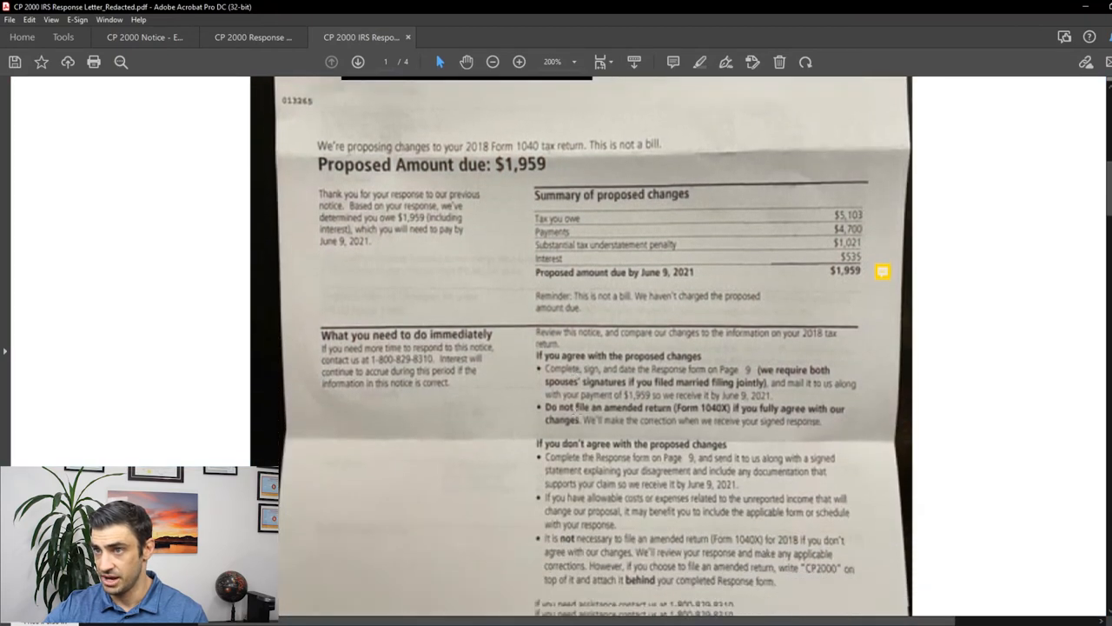
pyautogui.scroll(-3)
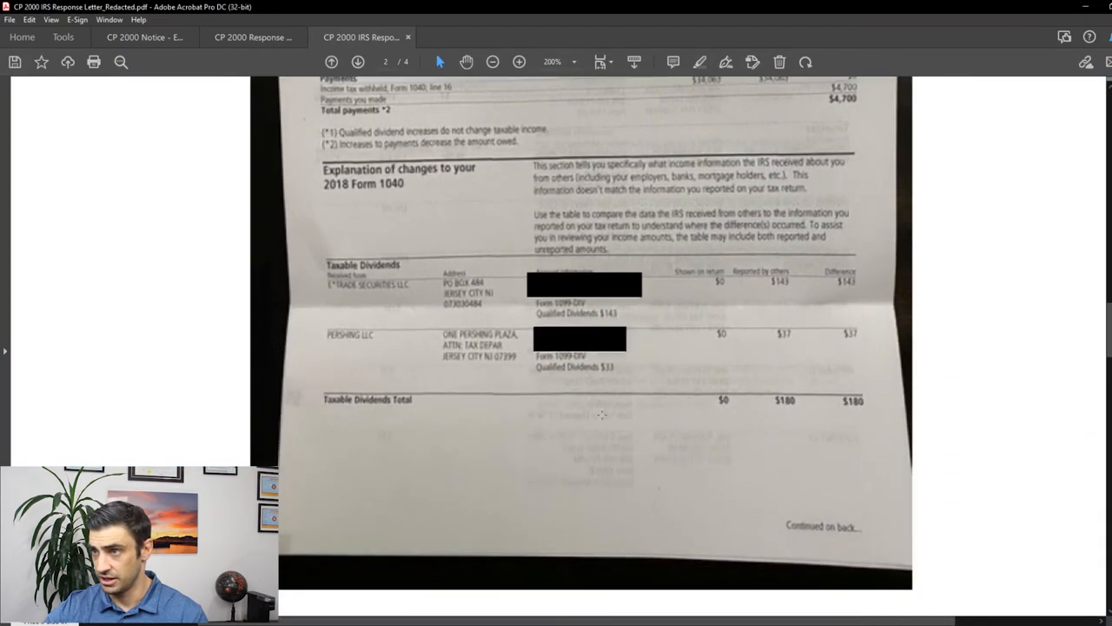
pyautogui.moveTo(461, 259)
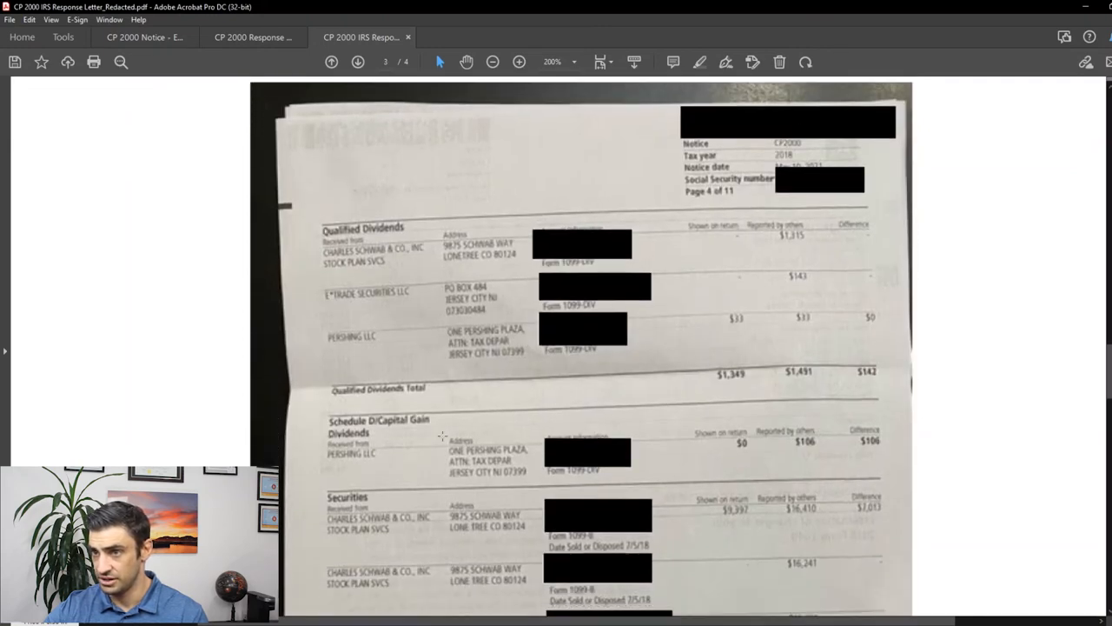
pyautogui.moveTo(321, 412)
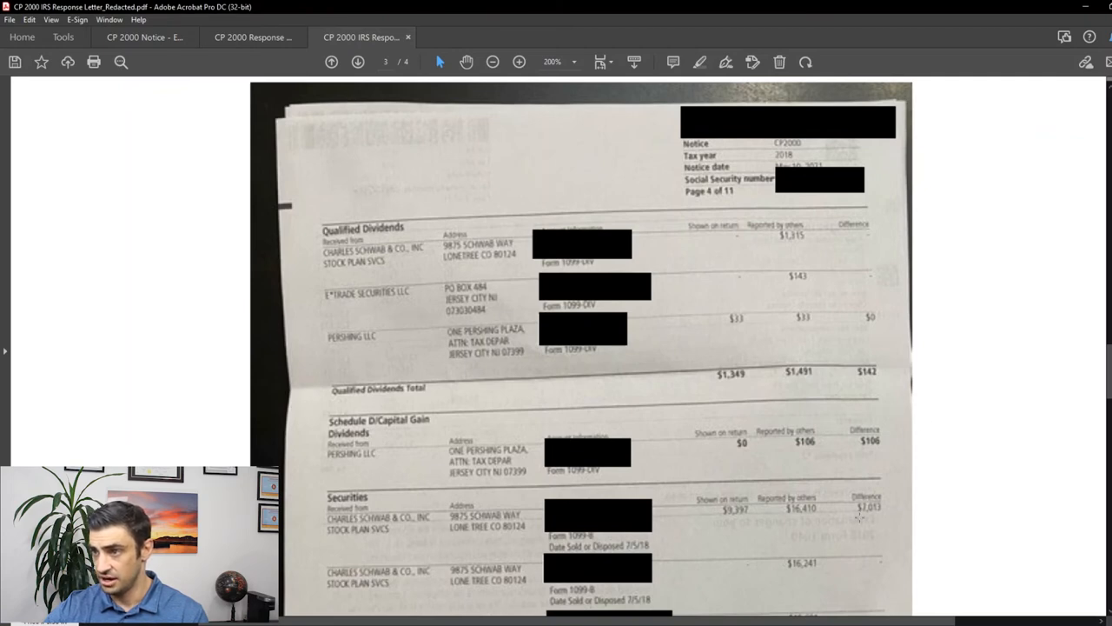
pyautogui.scroll(-3)
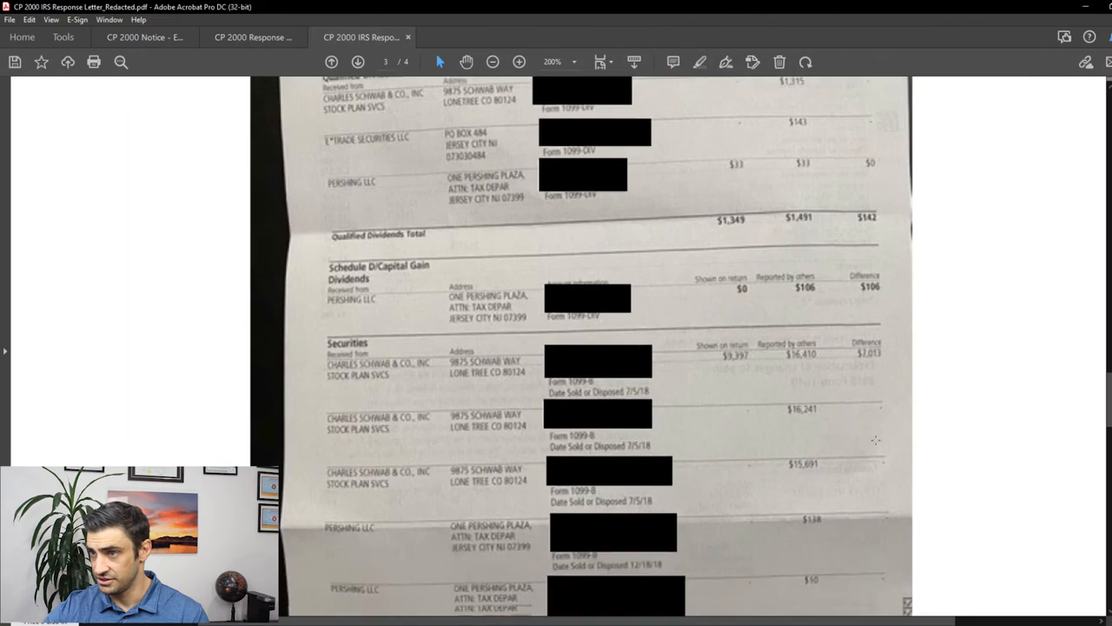
pyautogui.click(358, 61)
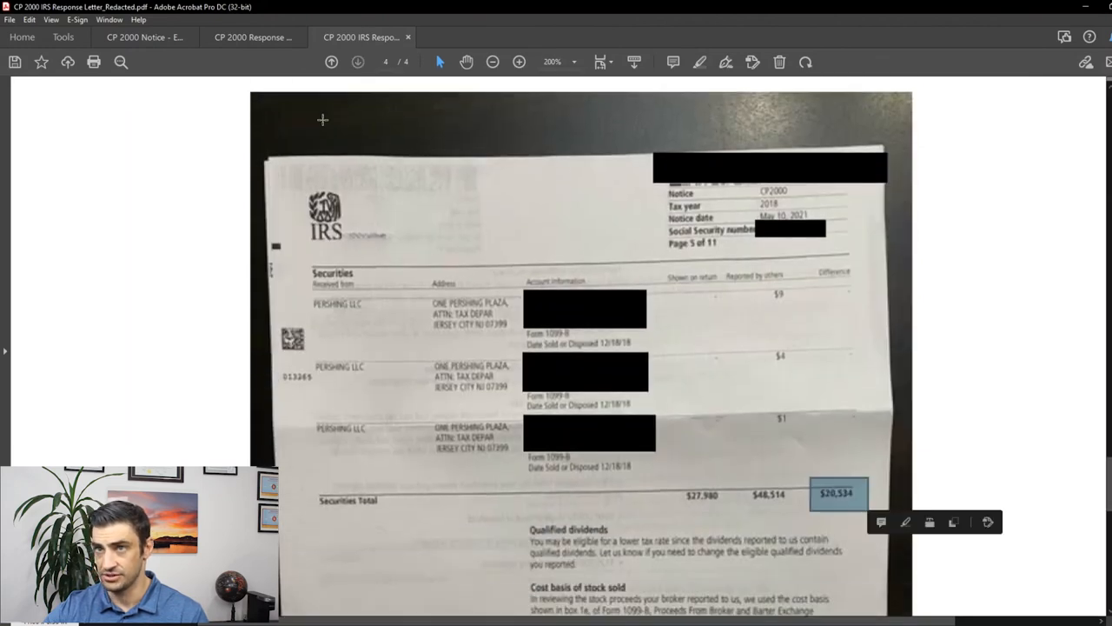
pyautogui.click(253, 37)
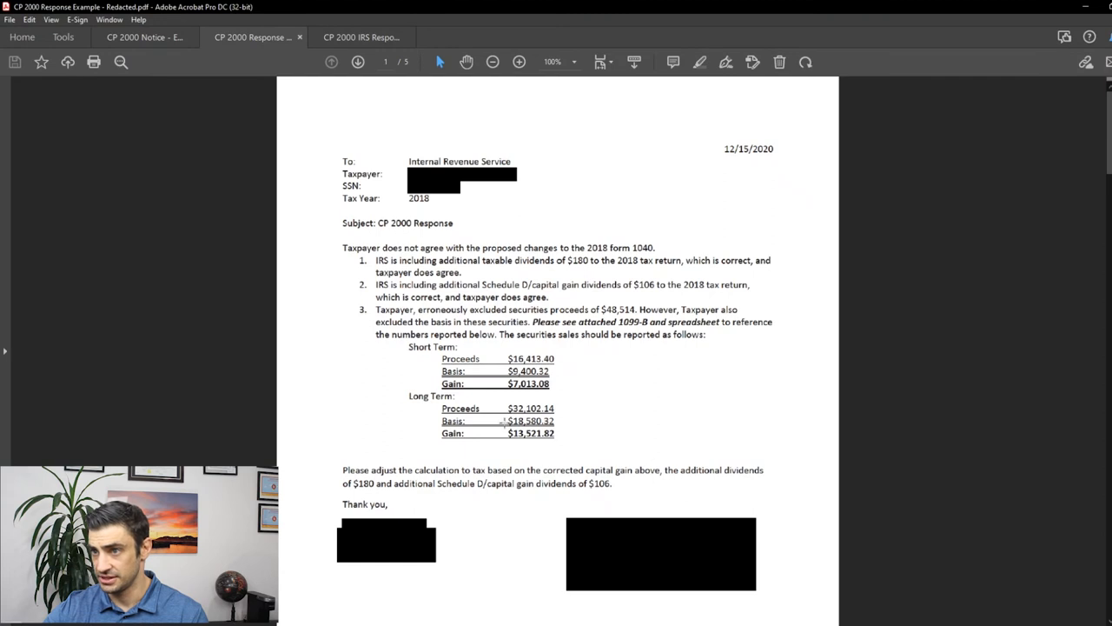
pyautogui.doubleClick(527, 384)
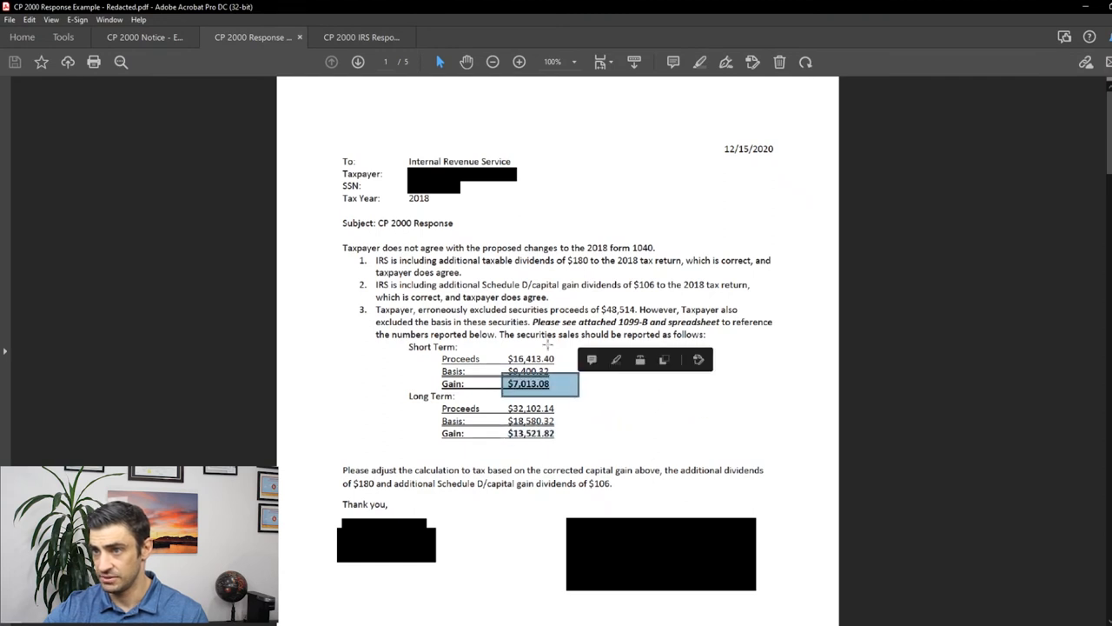
pyautogui.click(362, 37)
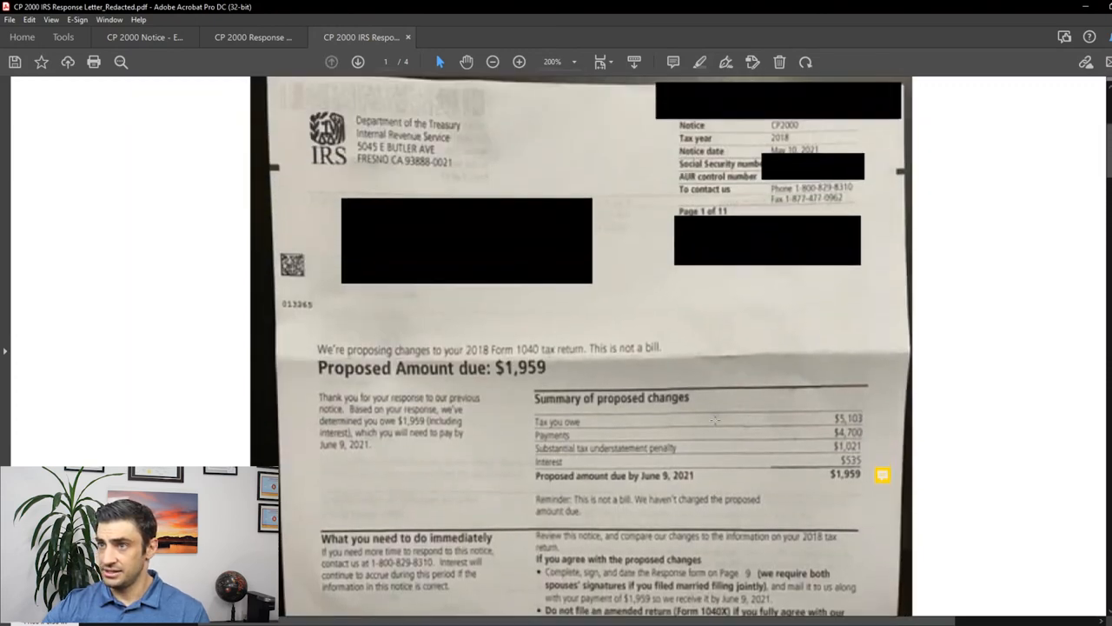
pyautogui.scroll(3)
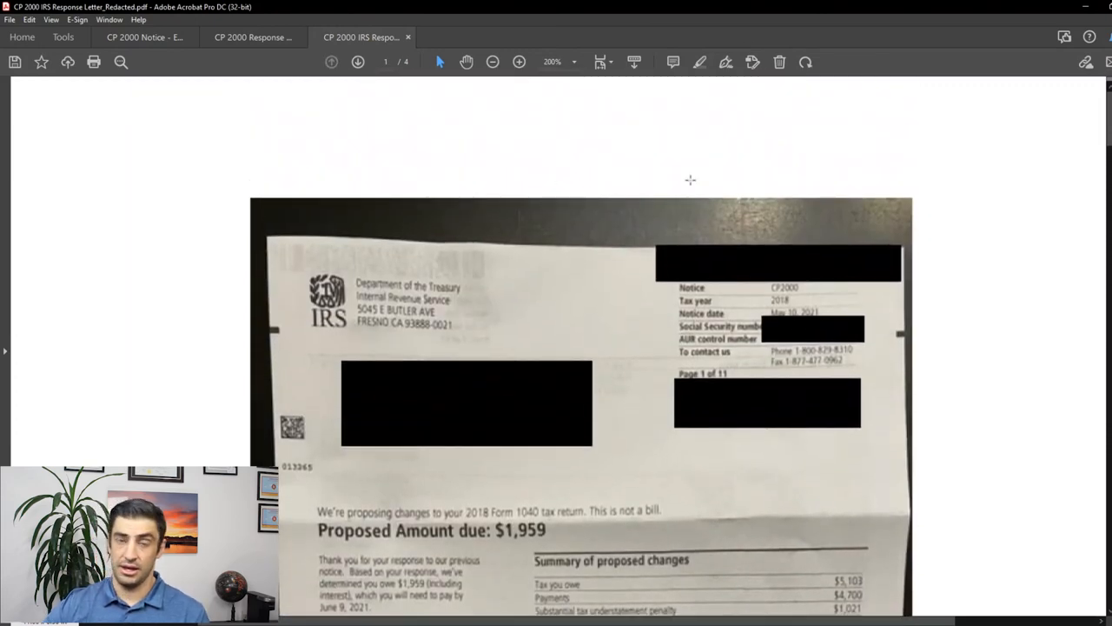